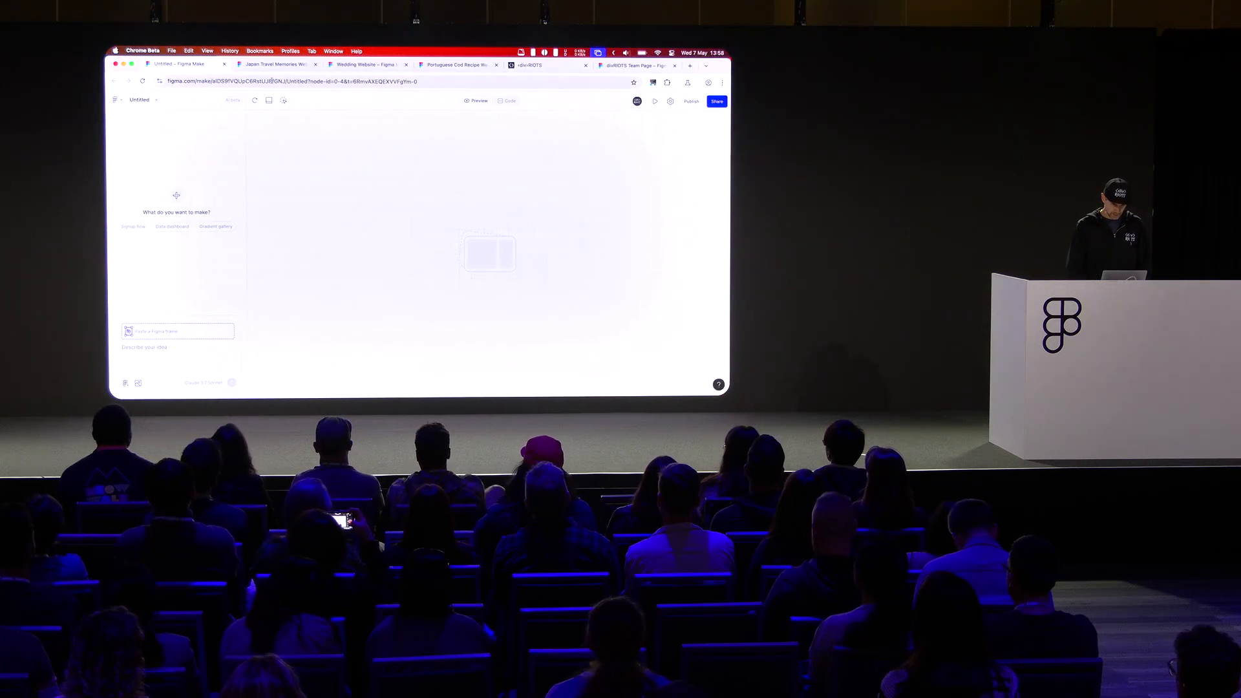
mouse_move(182, 65)
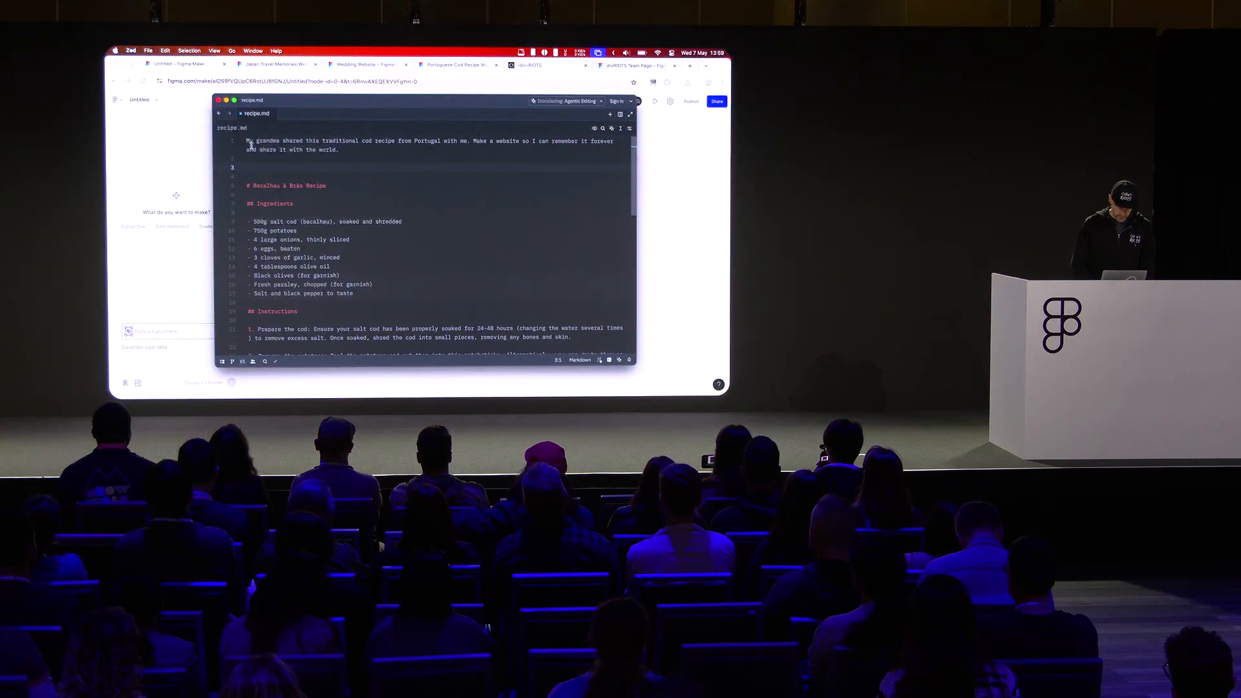
Select the grandma's Portuguese cod recipe request text in recipe.md for copying.
left_click_drag(247, 141, 340, 150)
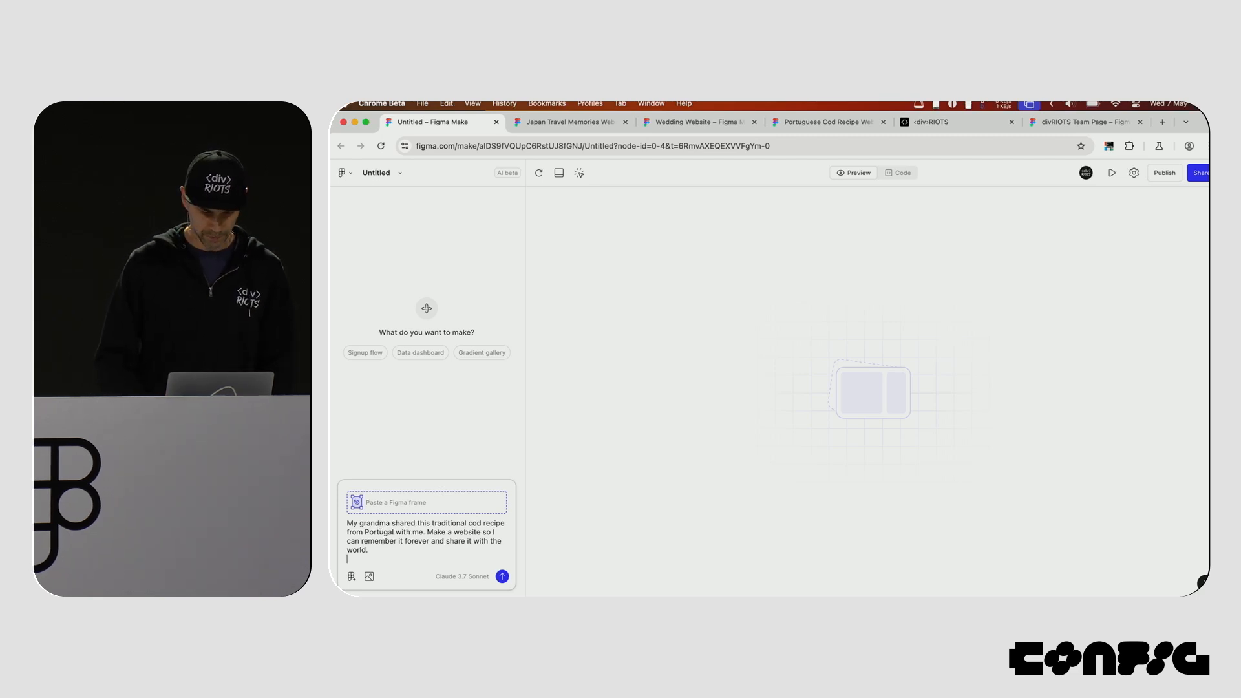
Send the cod recipe request so the Portuguese Cod Recipe Website starts generating.
left_click(501, 576)
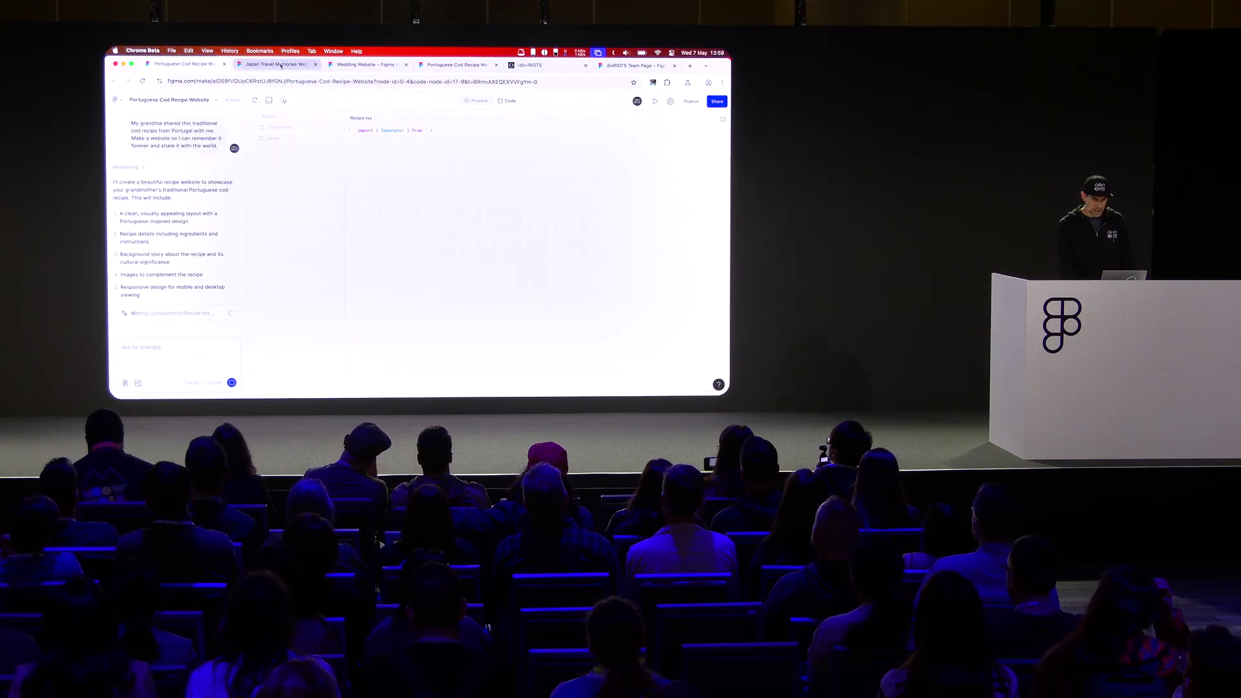
Review the Japan Travel Memories site's hero, trip highlights, journal and photo gallery sections.
left_click(274, 65)
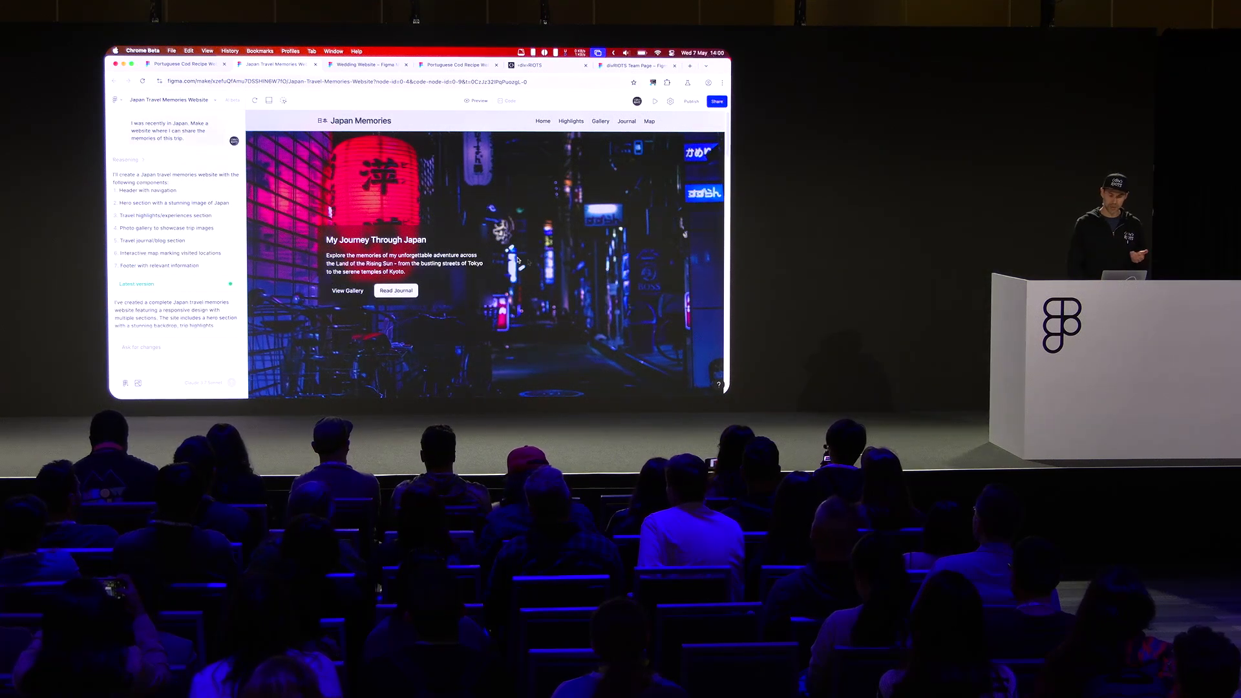
scroll("down", 3)
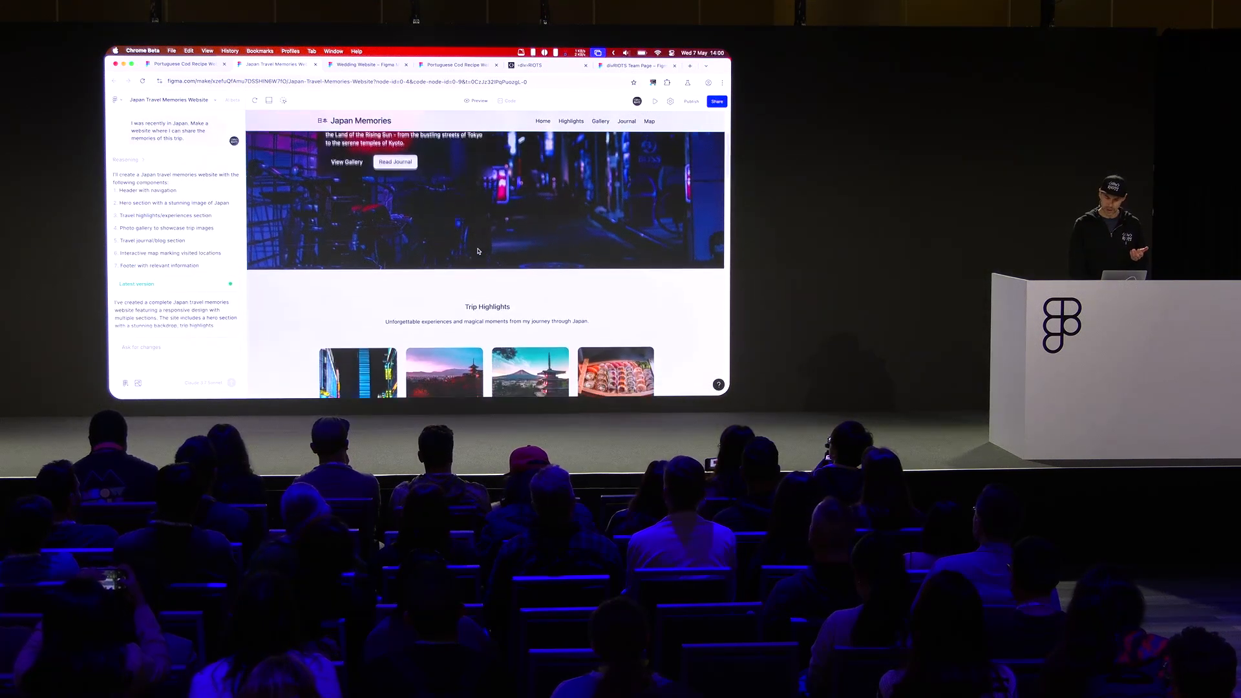
scroll("down", 3)
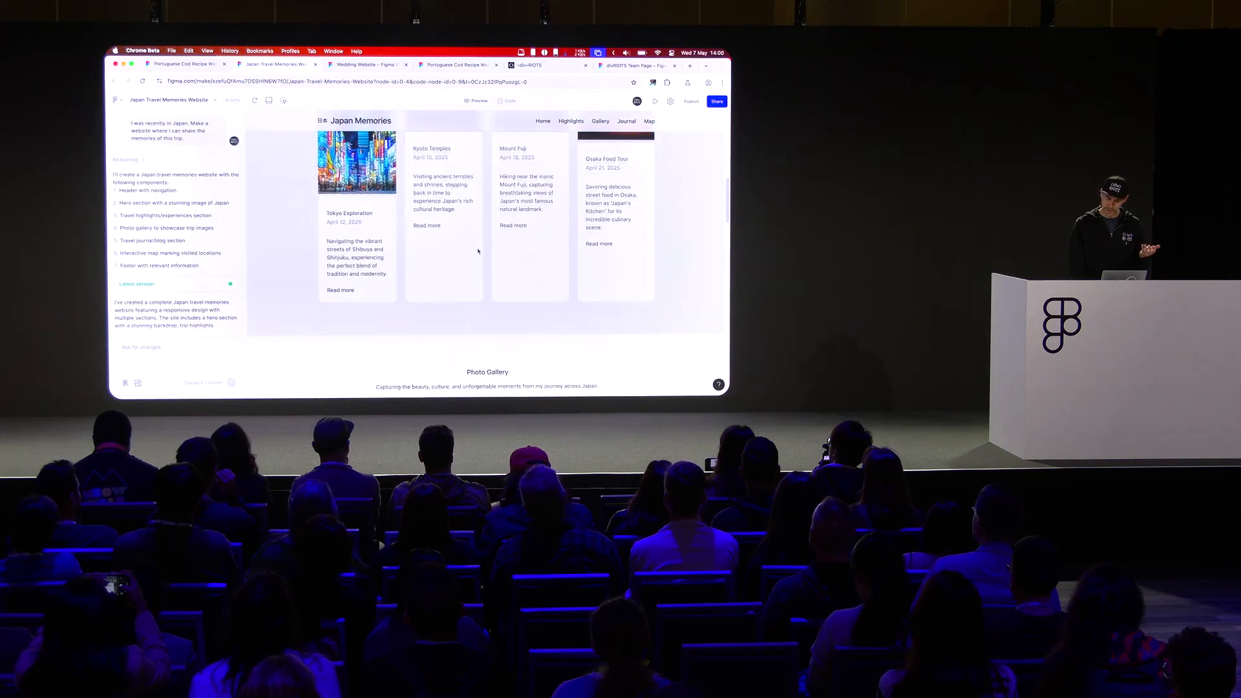
scroll("down", 3)
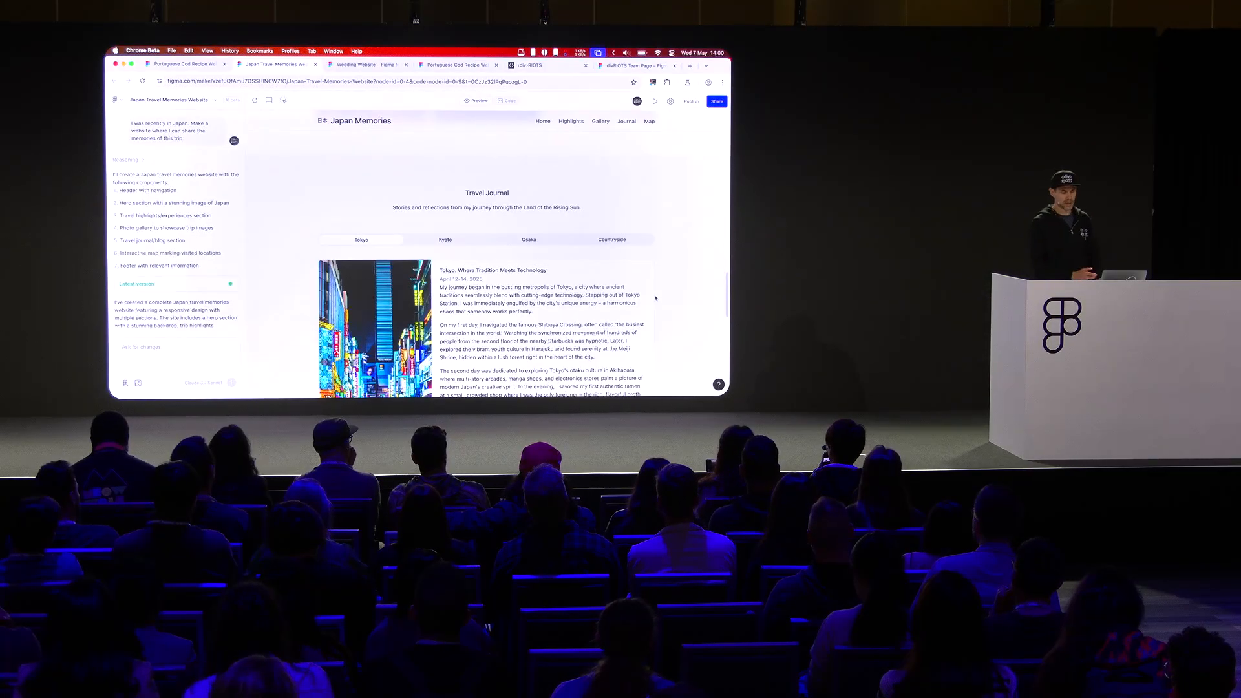
scroll("down", 3)
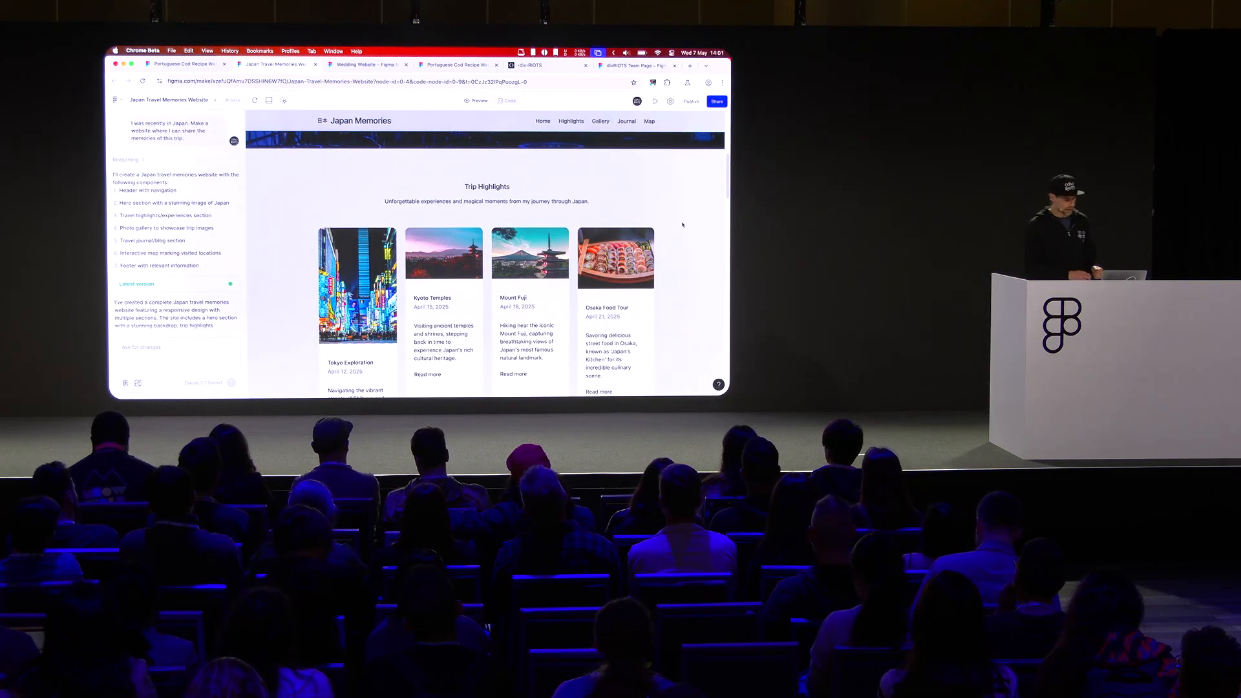
Review the Wedding Website's Our Story, Details, Gallery and RSVP sections.
left_click(699, 121)
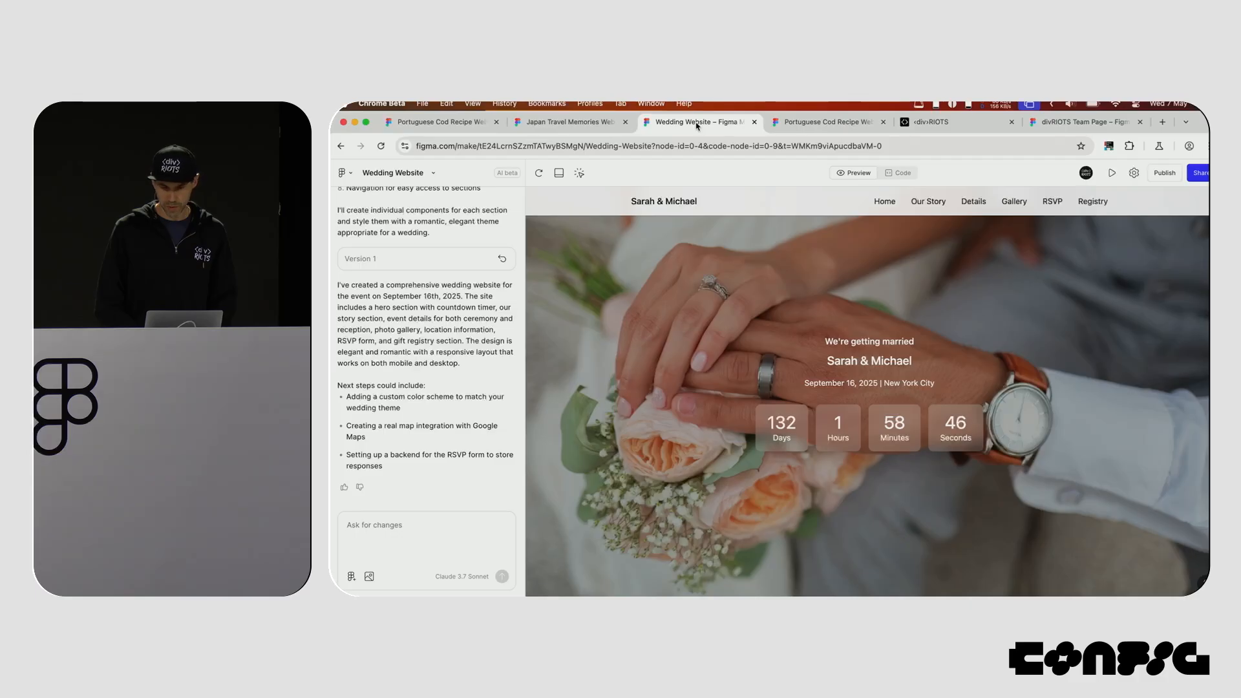
mouse_move(650, 321)
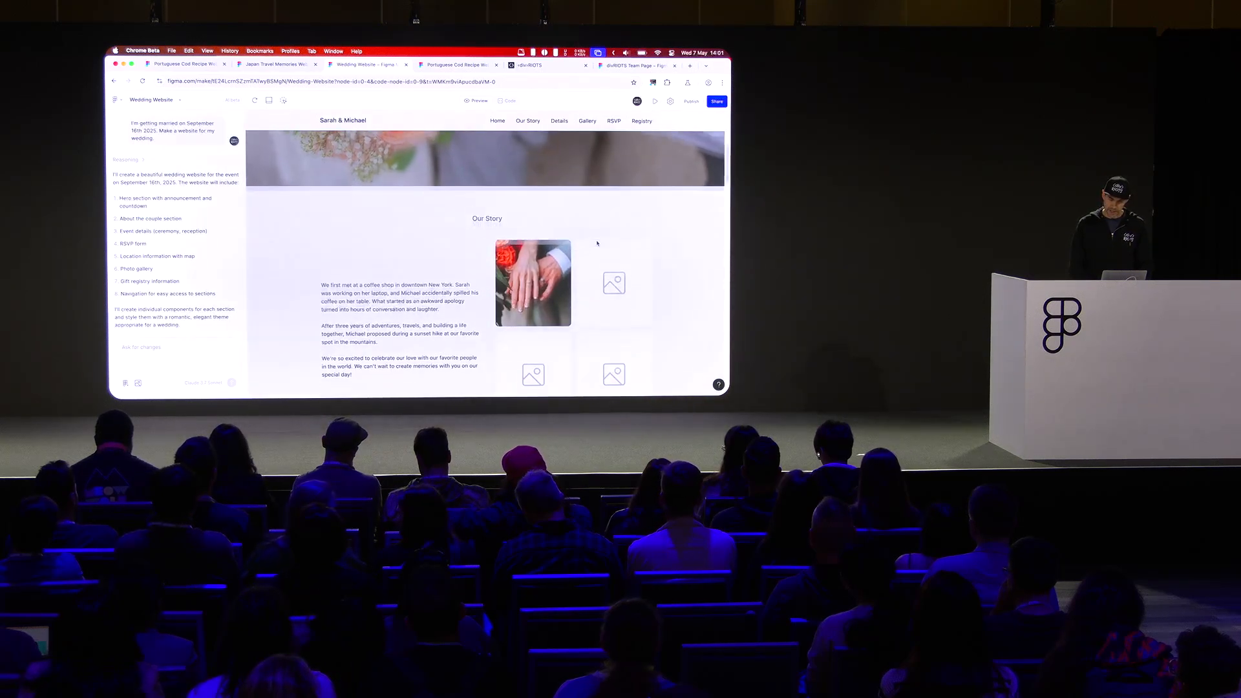
scroll("down", 3)
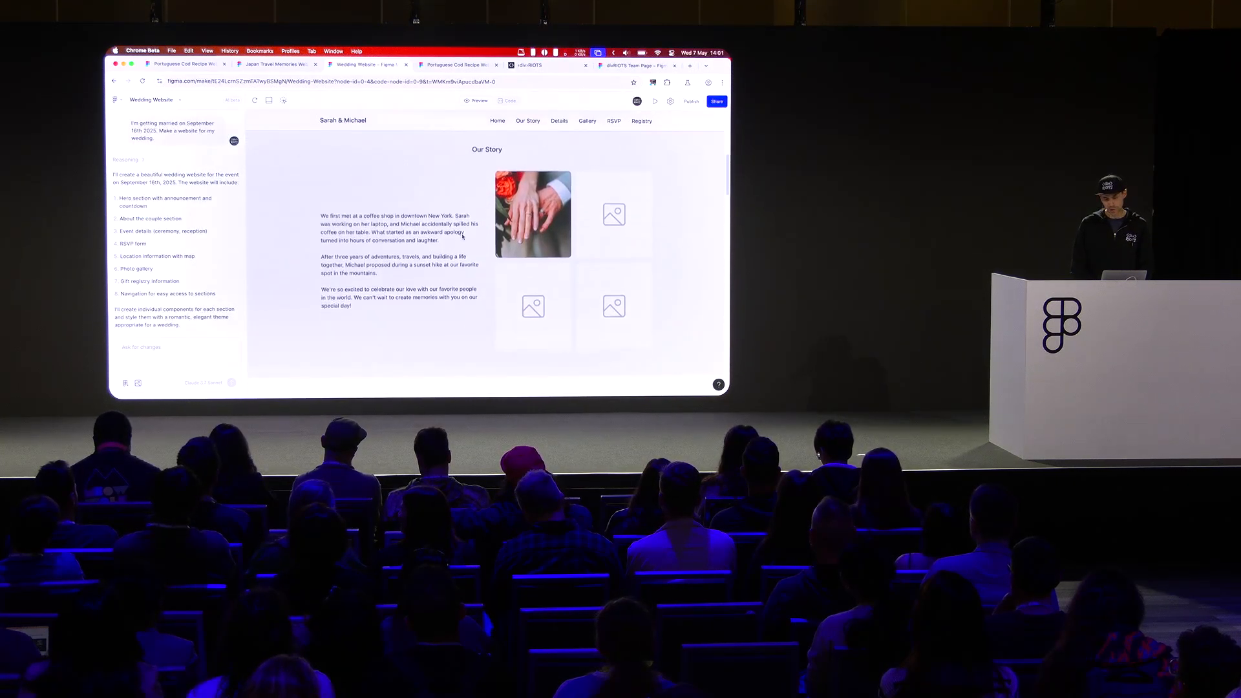
scroll("down", 3)
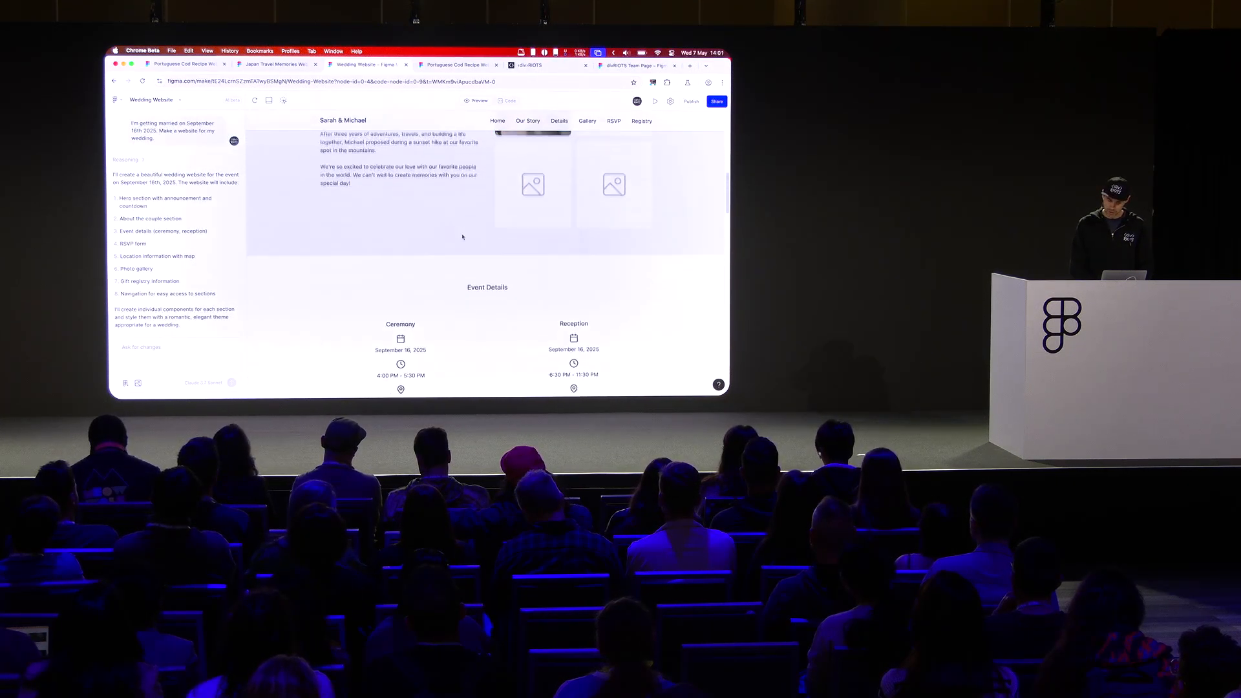
scroll("down", 3)
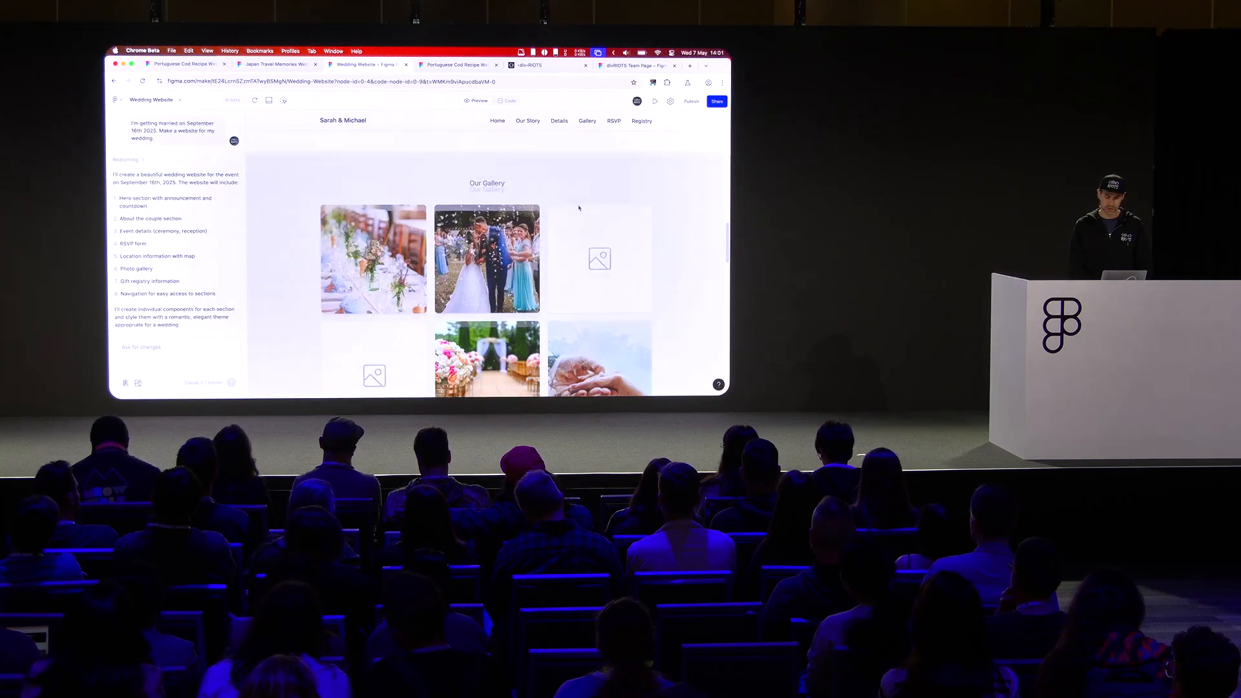
scroll("down", 3)
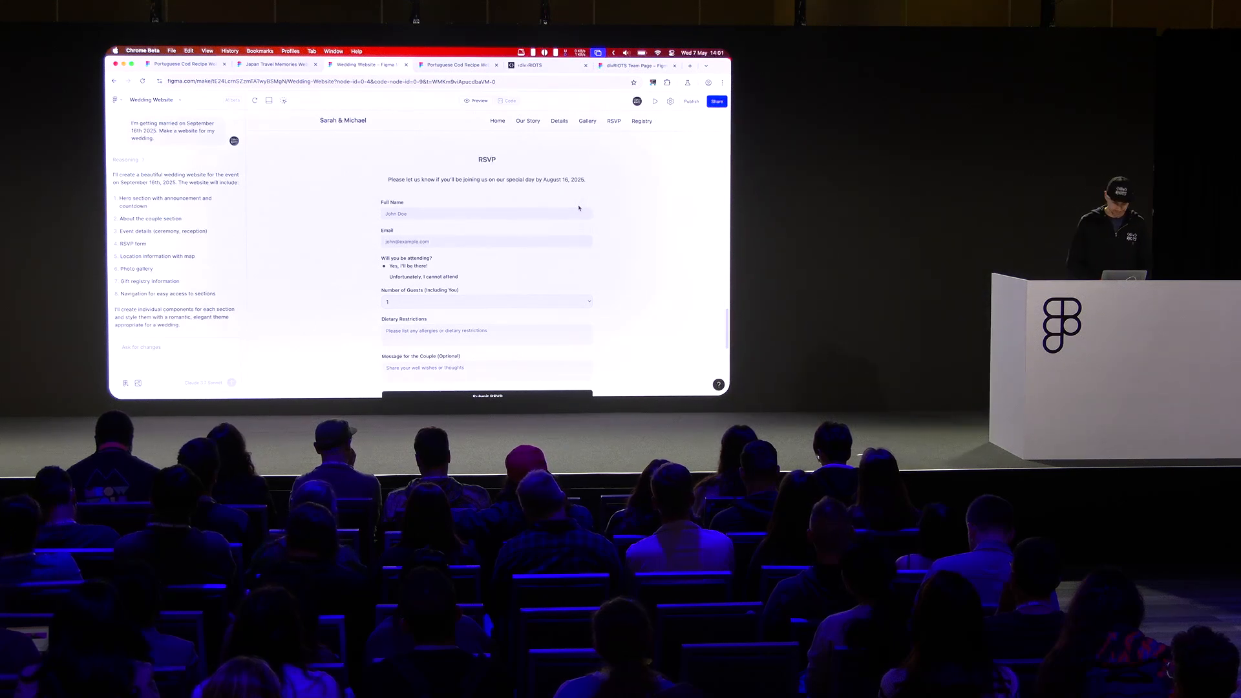
scroll("down", 3)
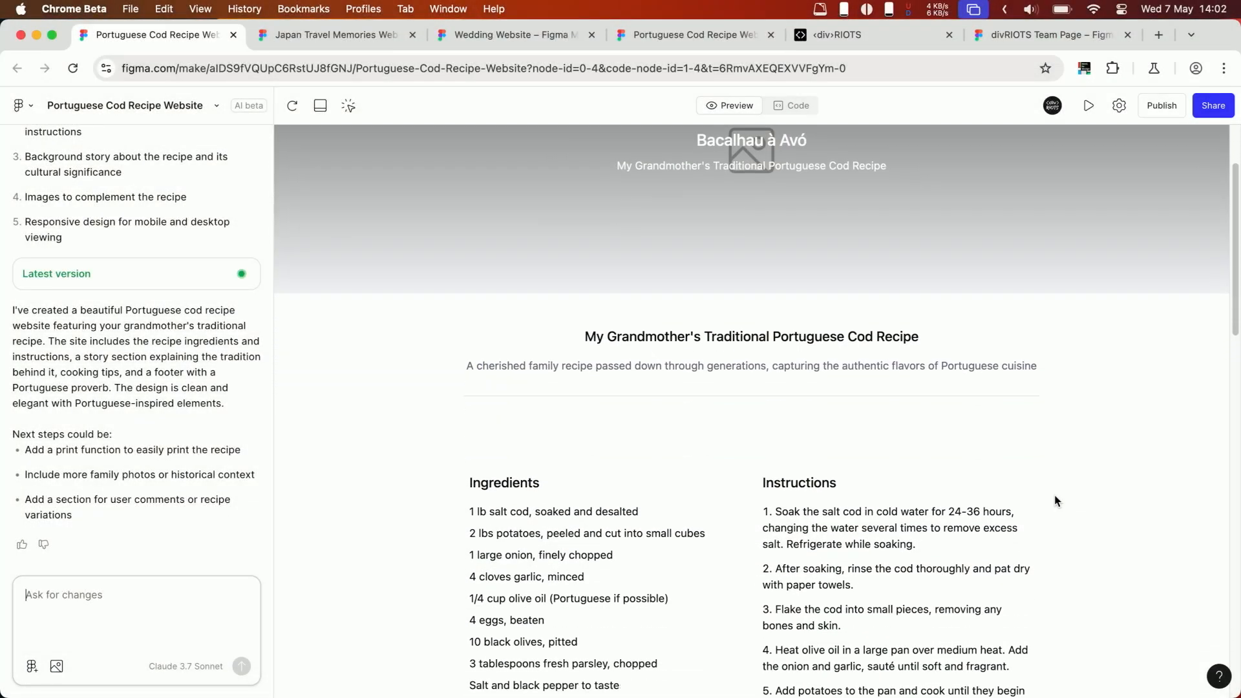
Scroll through the first Portuguese Cod Recipe site's ingredients and instructions.
scroll("down", 3)
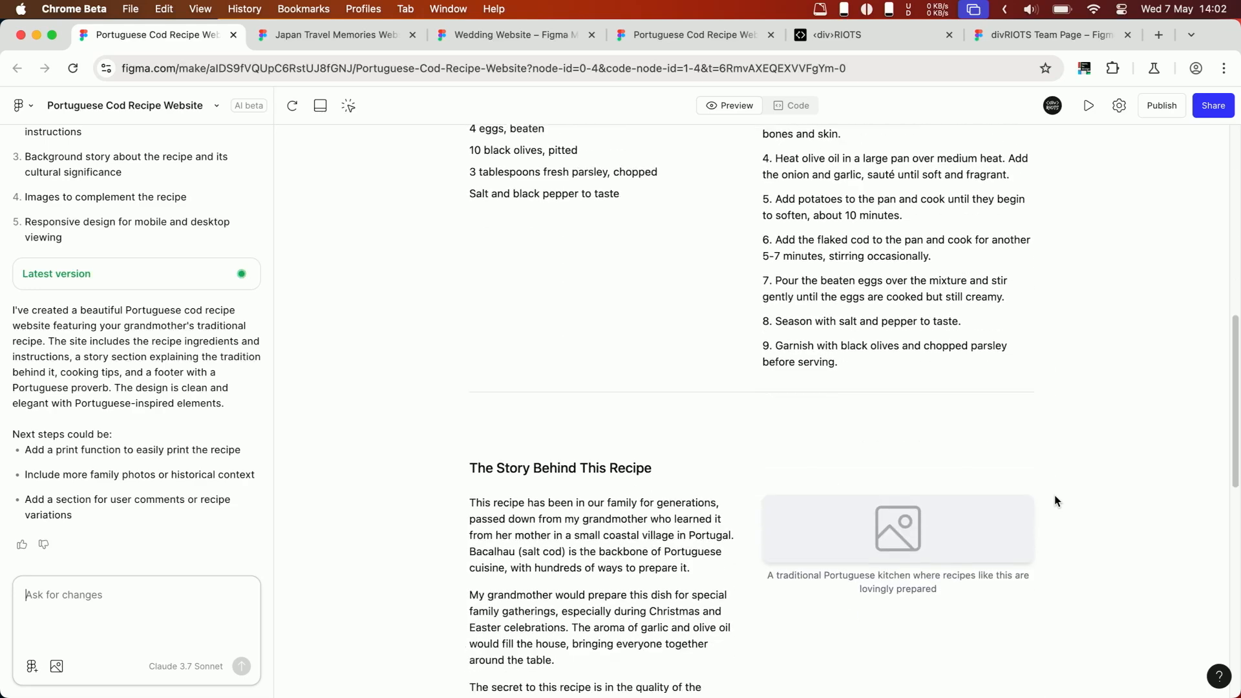
scroll("down", 3)
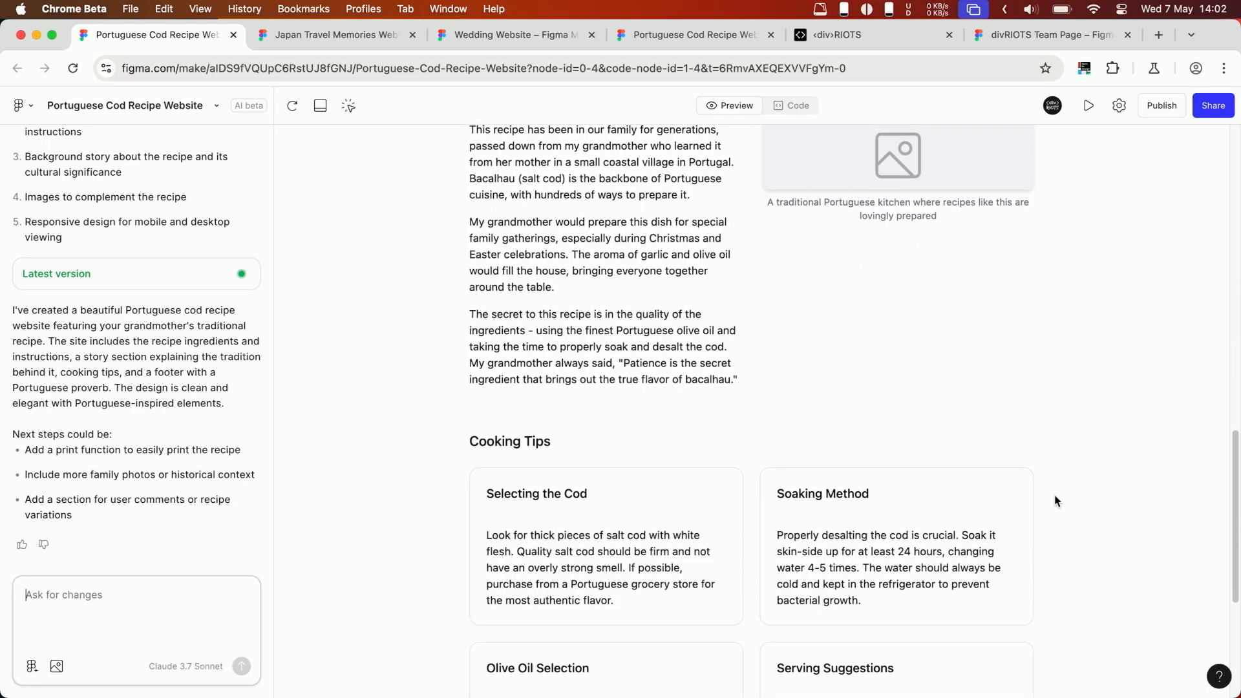
scroll("down", 3)
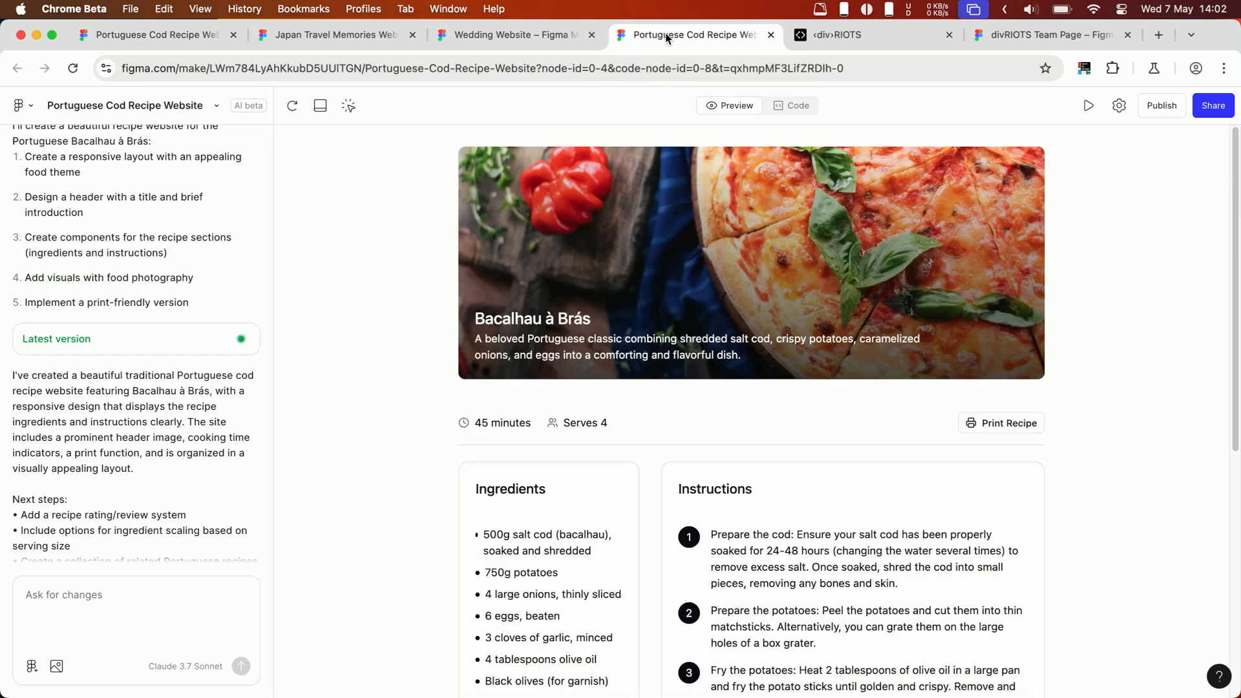
scroll("down", 3)
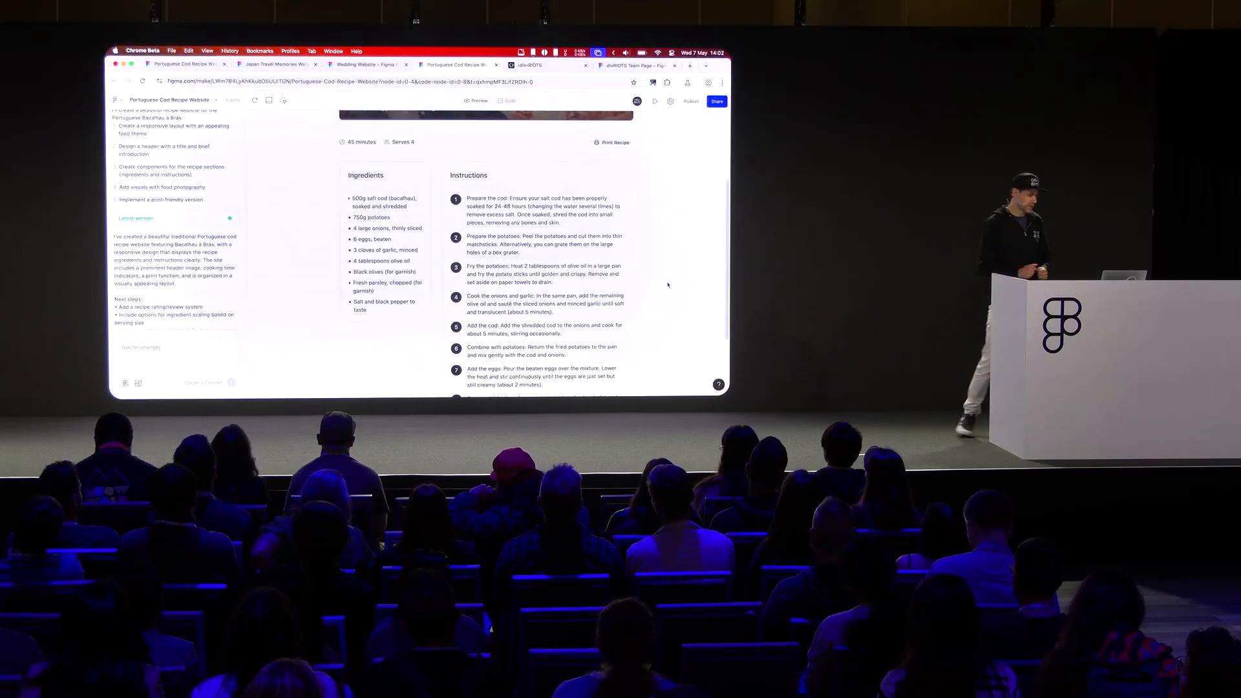
scroll("down", 3)
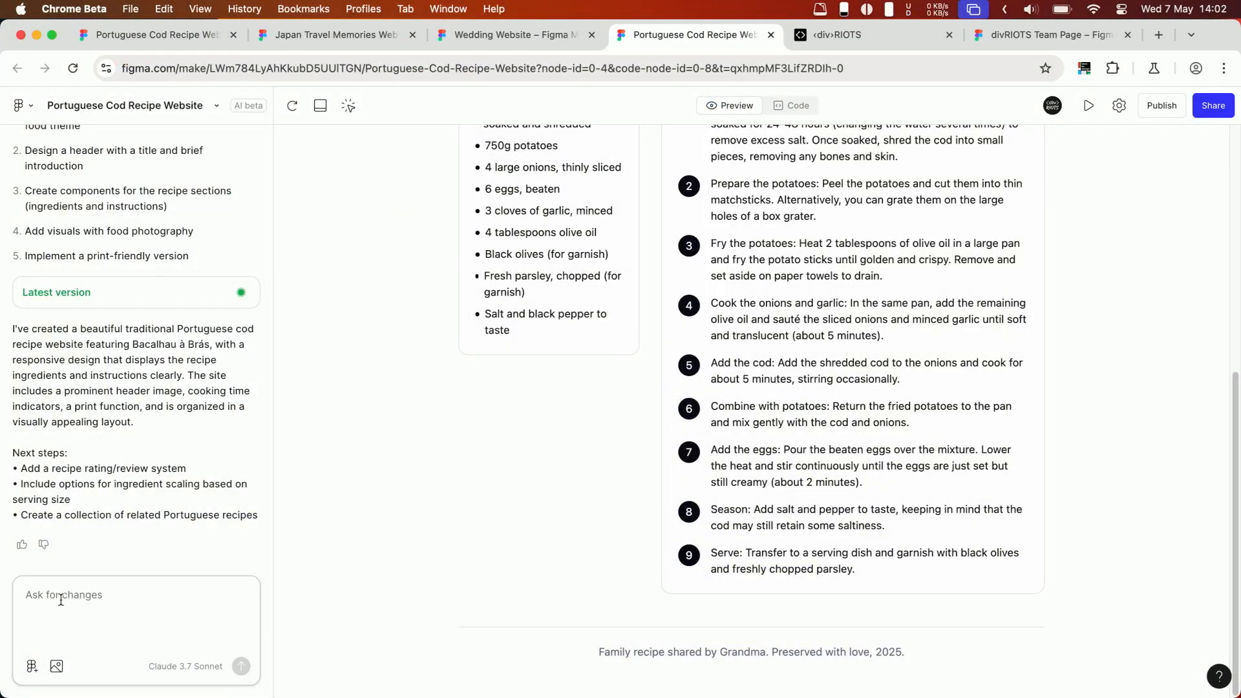
Ask Figma Make to add a short description and photo of grandma at the end.
type("Can you")
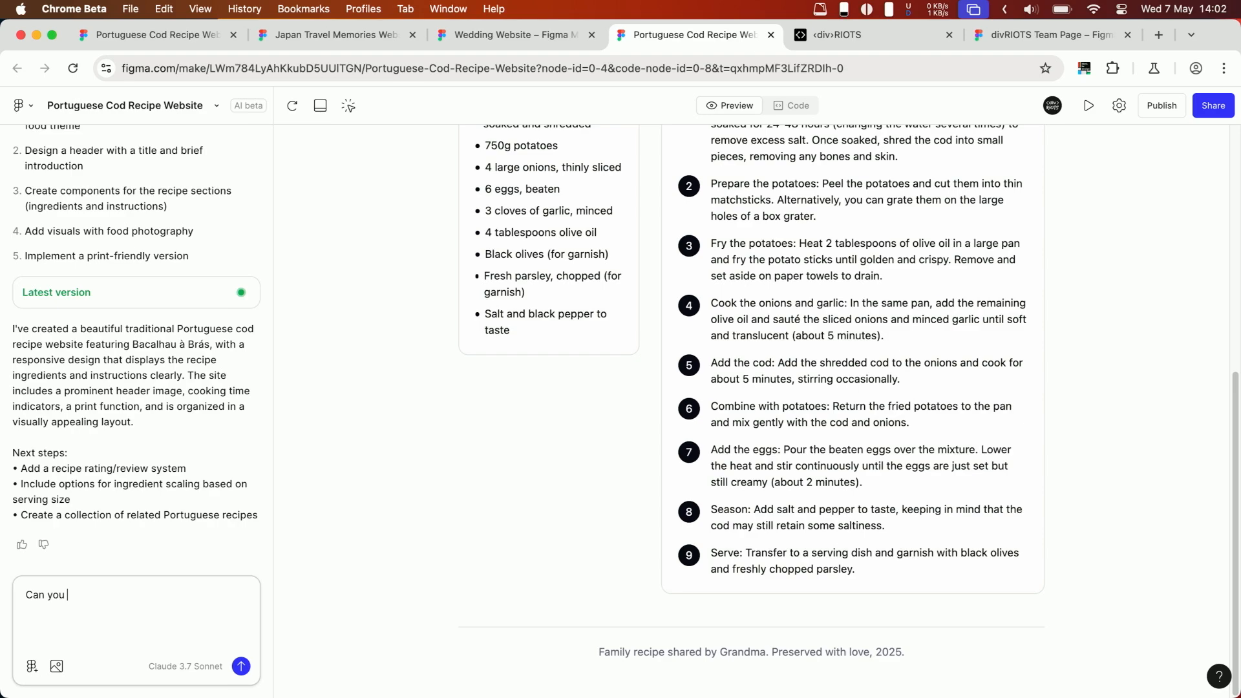
type("add a")
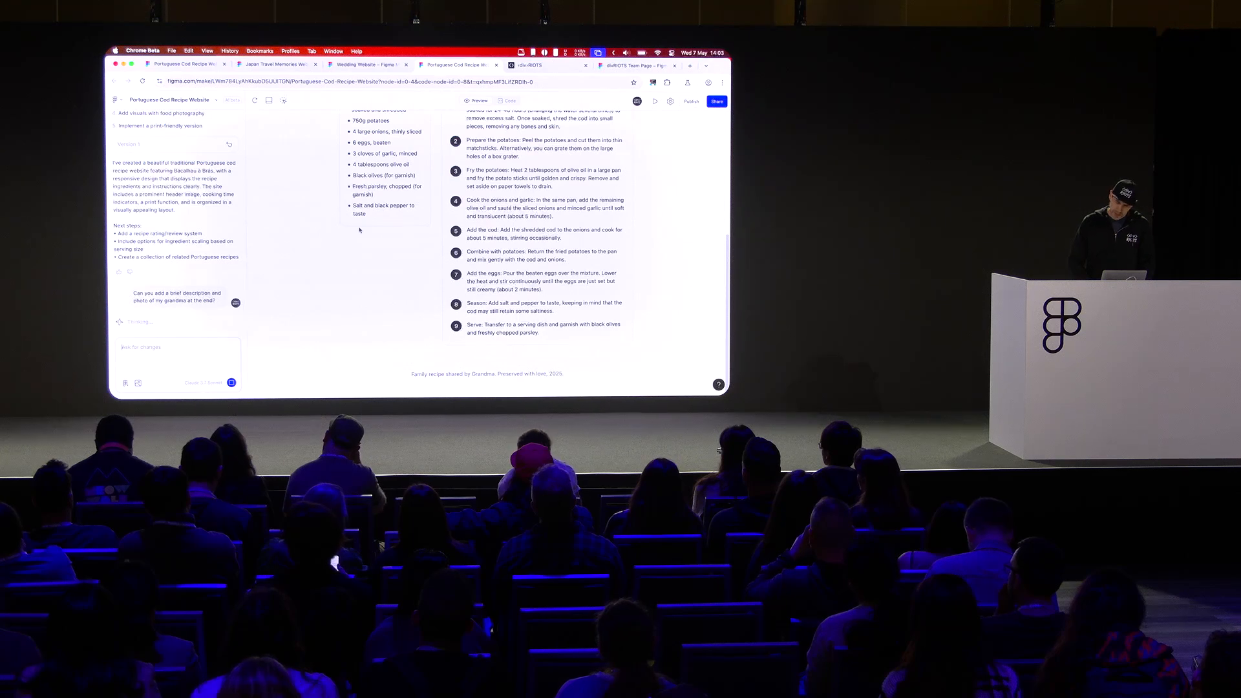
left_click(542, 64)
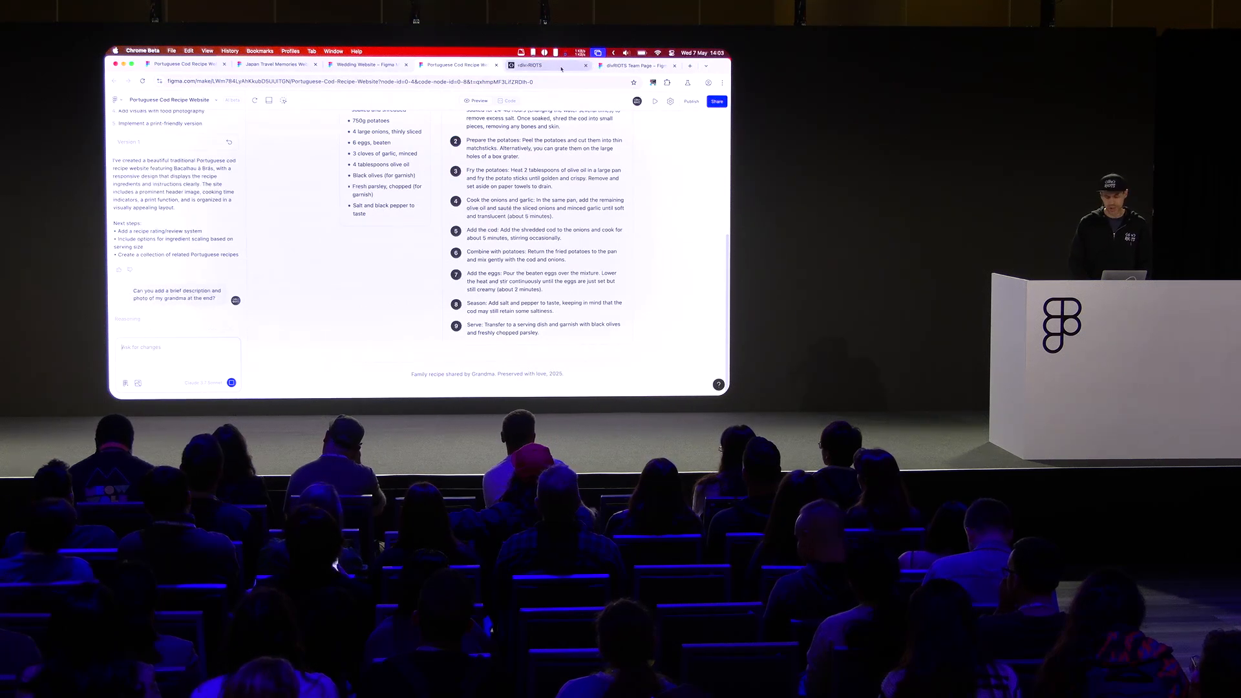
Review the divRIOTS Team Page's member cards and values, then return to the cod recipe project.
left_click(546, 65)
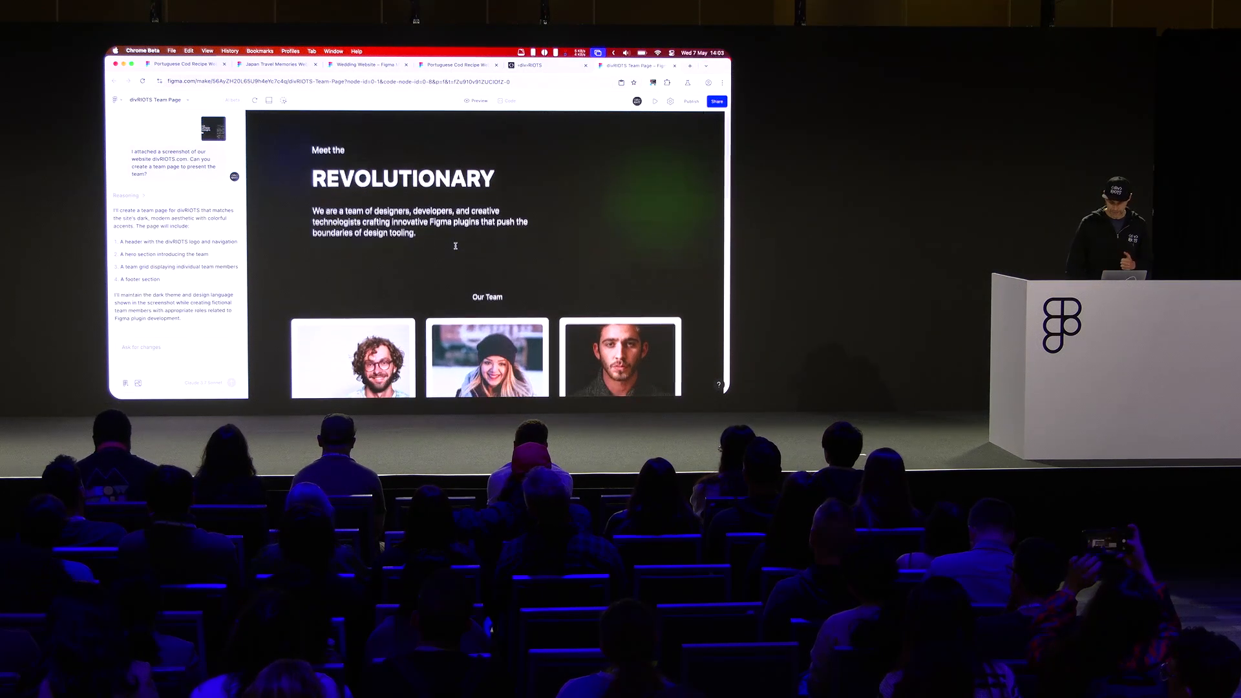
scroll("down", 3)
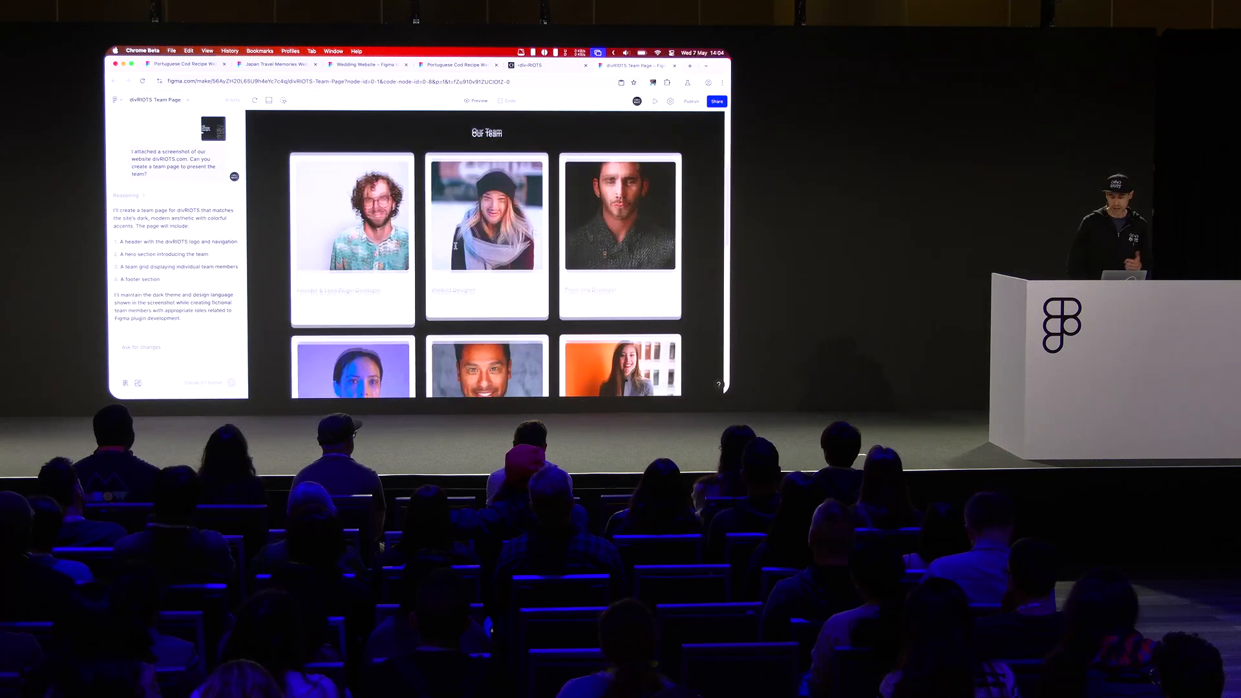
scroll("down", 3)
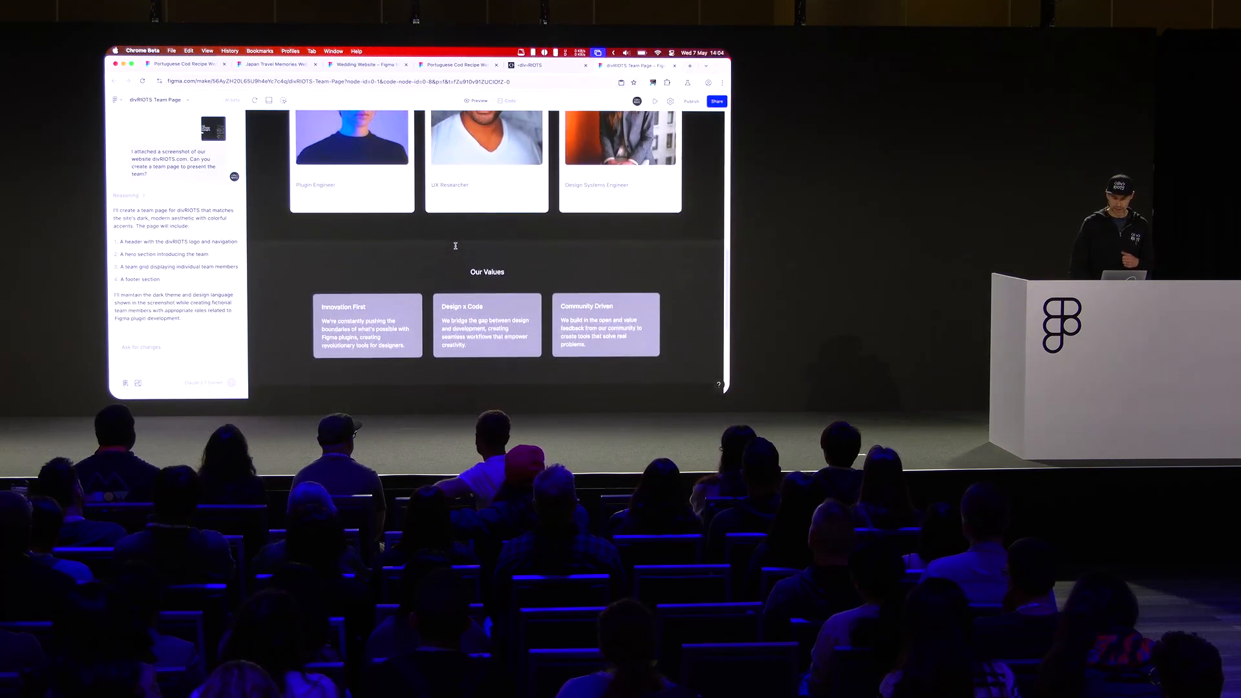
scroll("down", 3)
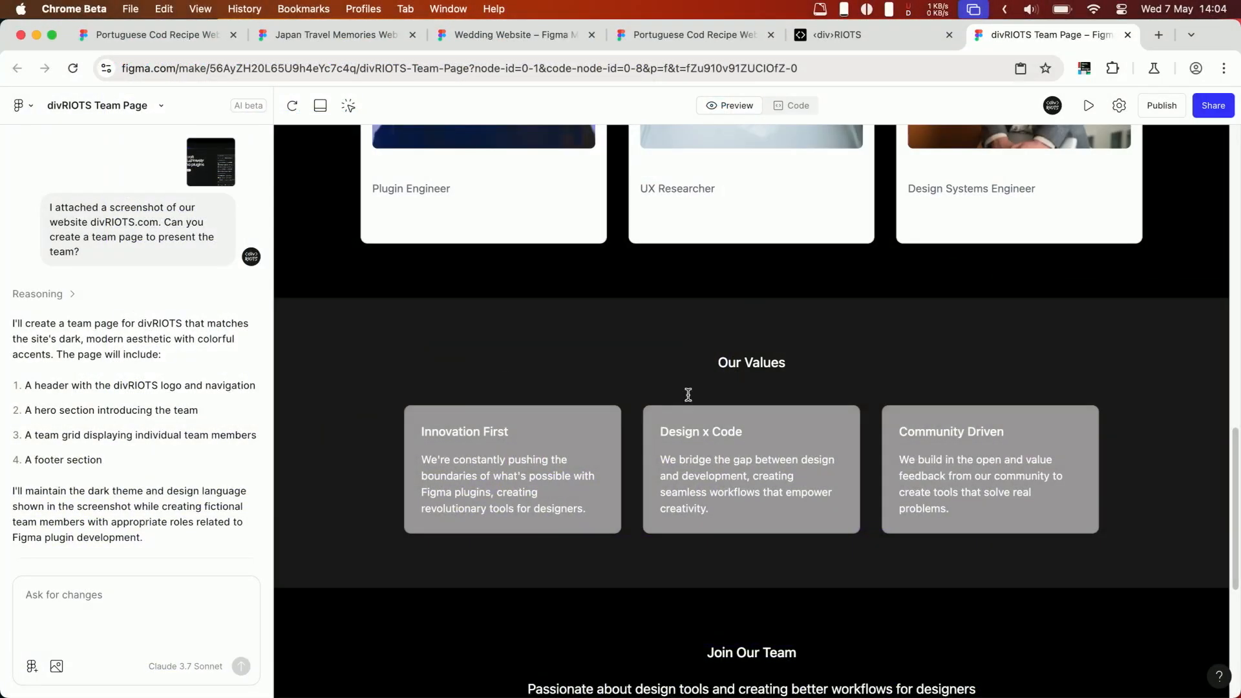
scroll("down", 3)
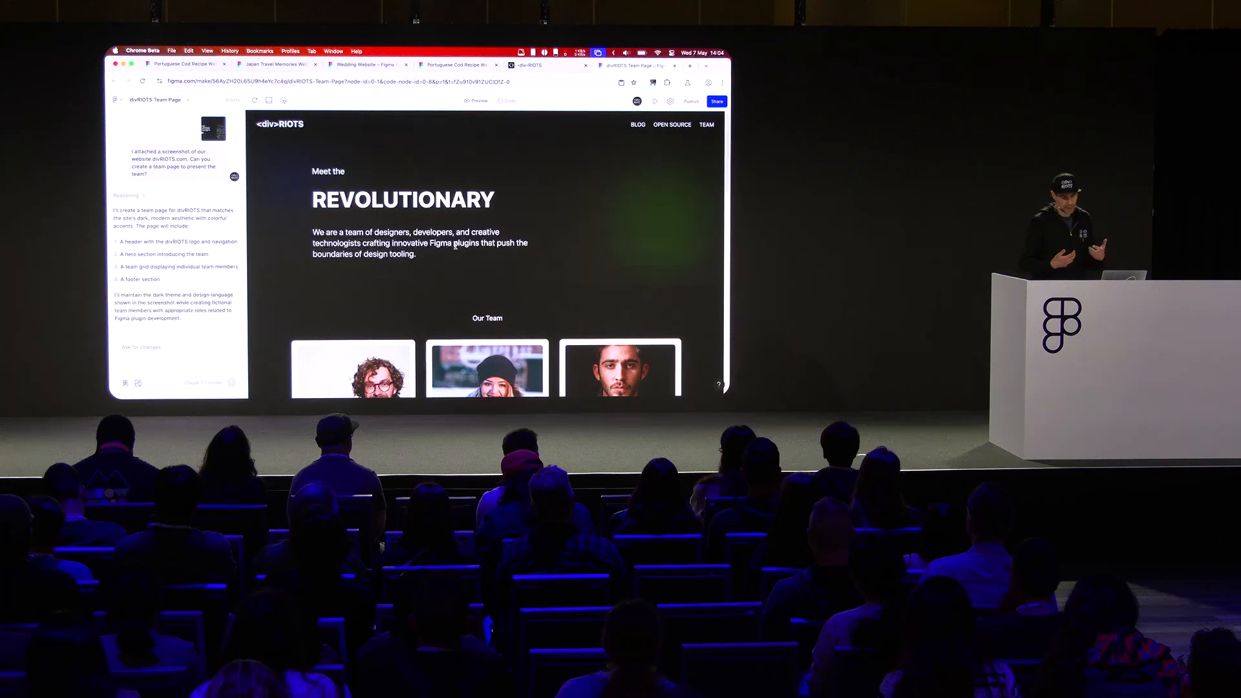
left_click(456, 65)
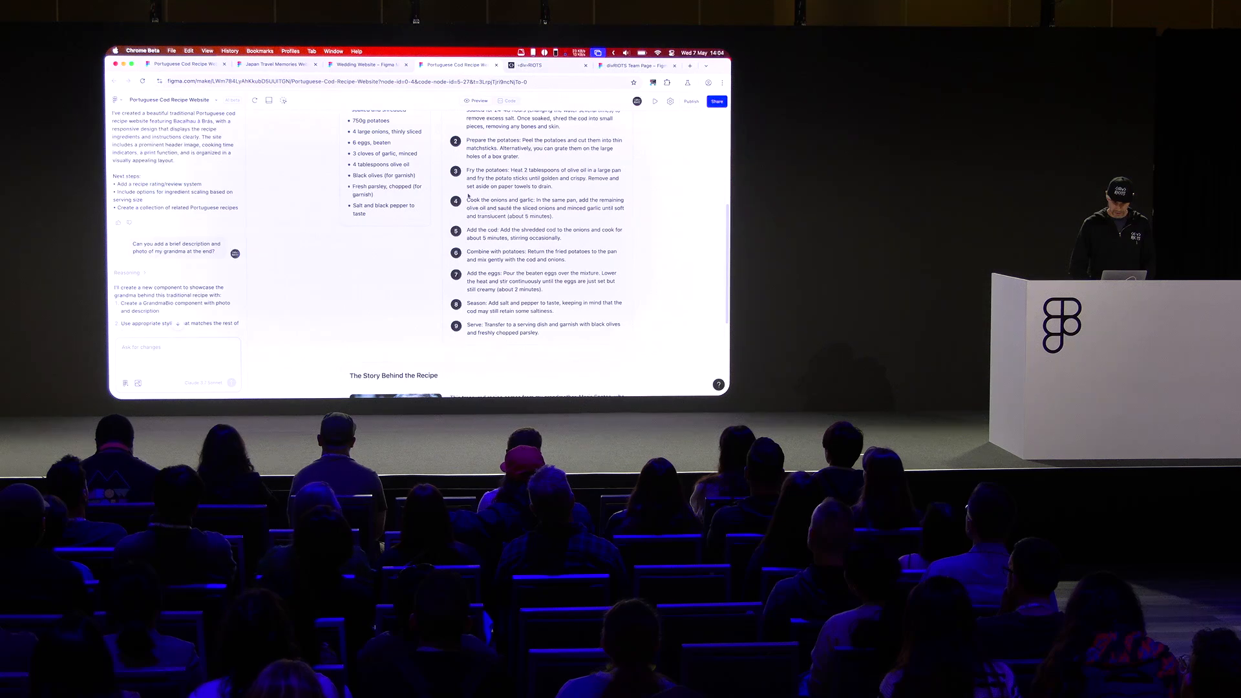
Check the new Story Behind the Recipe section about grandma at the page end.
scroll("down", 3)
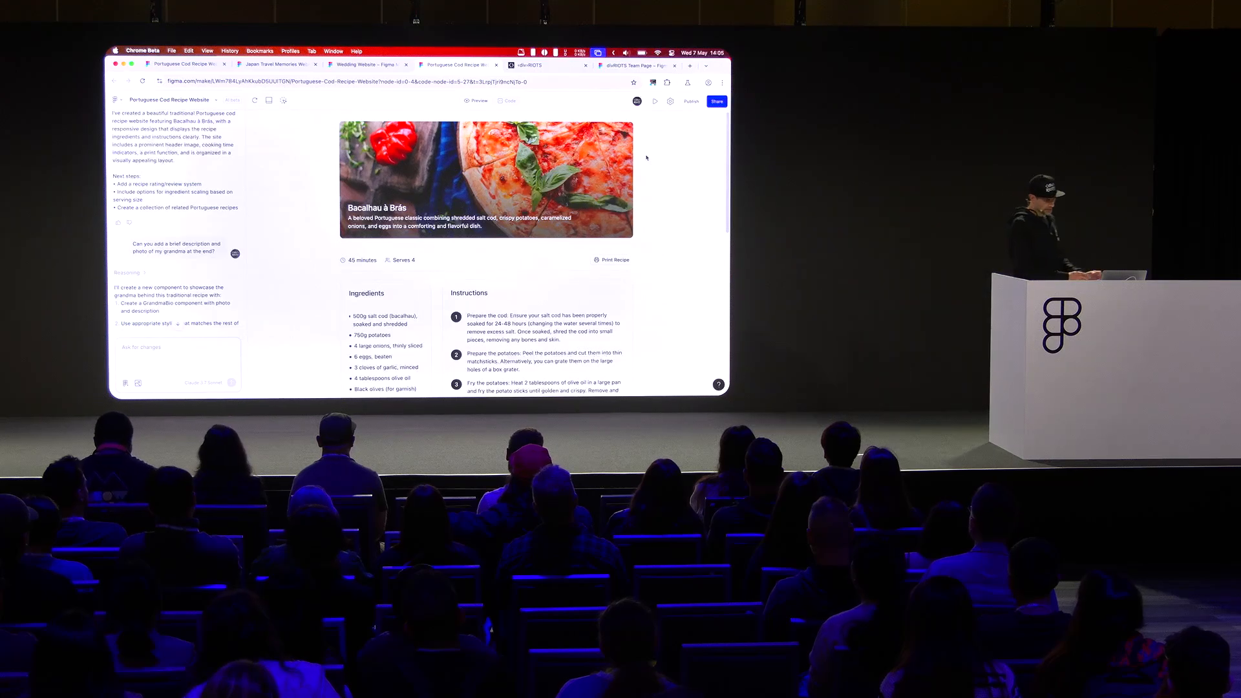
Capture the full Bacalhau à Brás page with html.to.design, sending it directly to Figma.
left_click(651, 83)
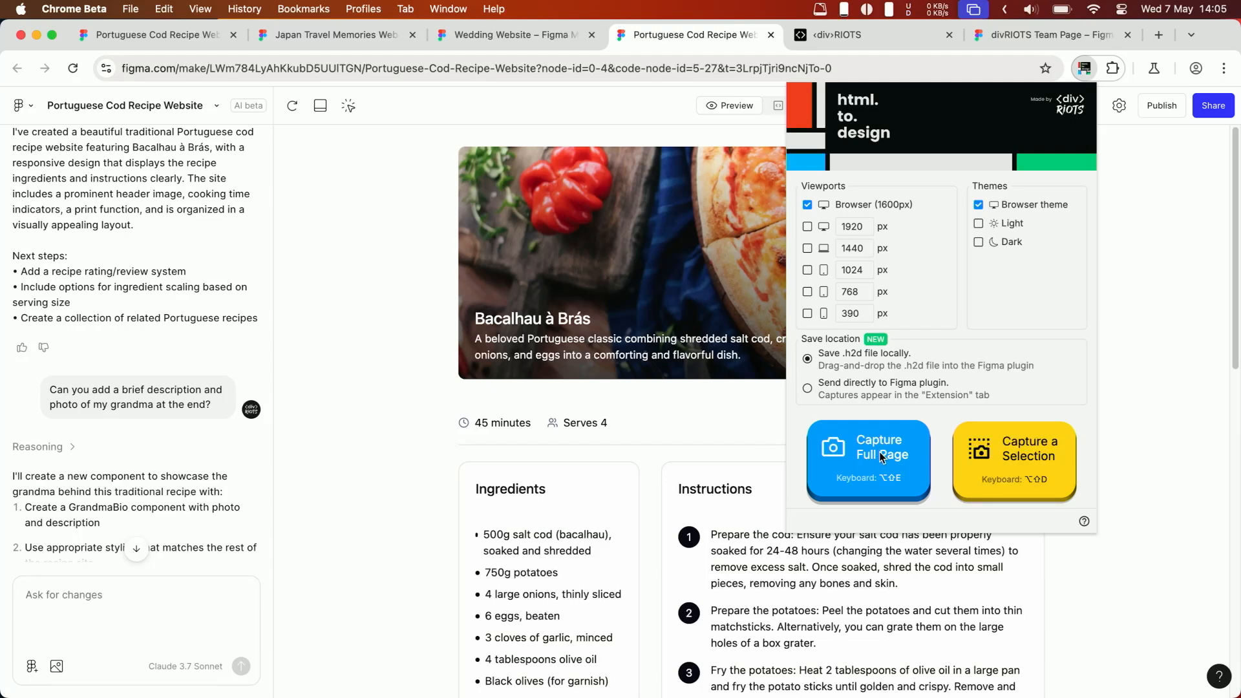
left_click(867, 455)
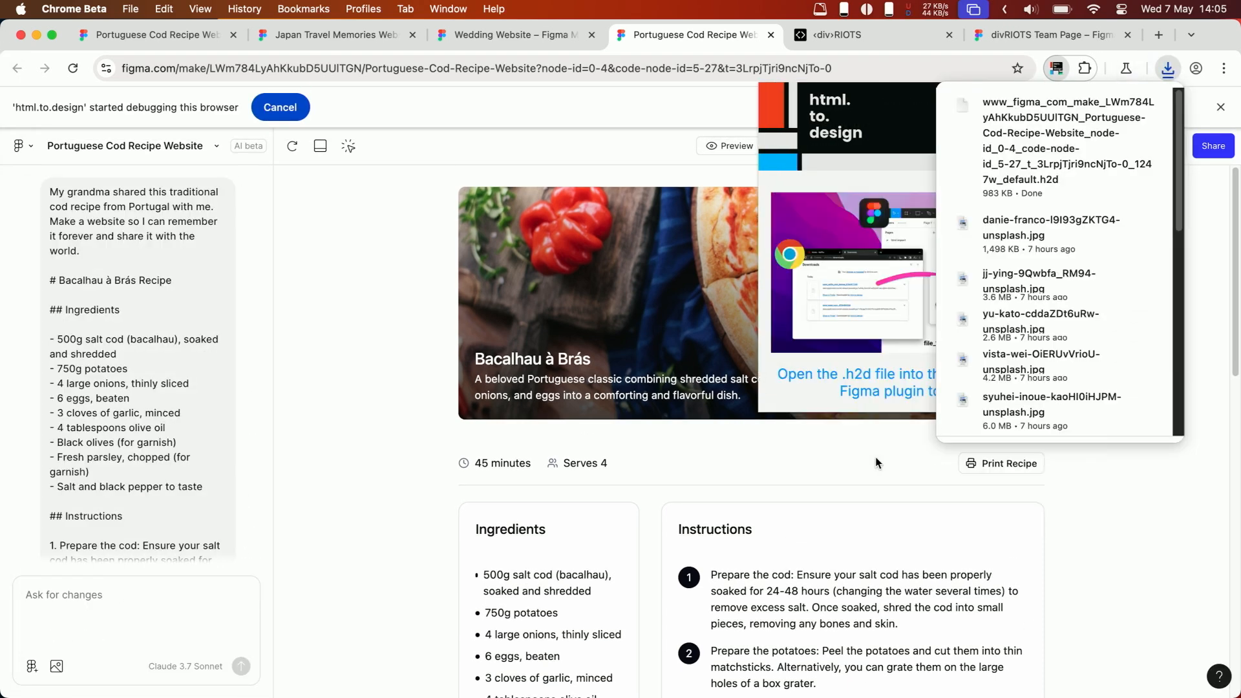
mouse_move(841, 302)
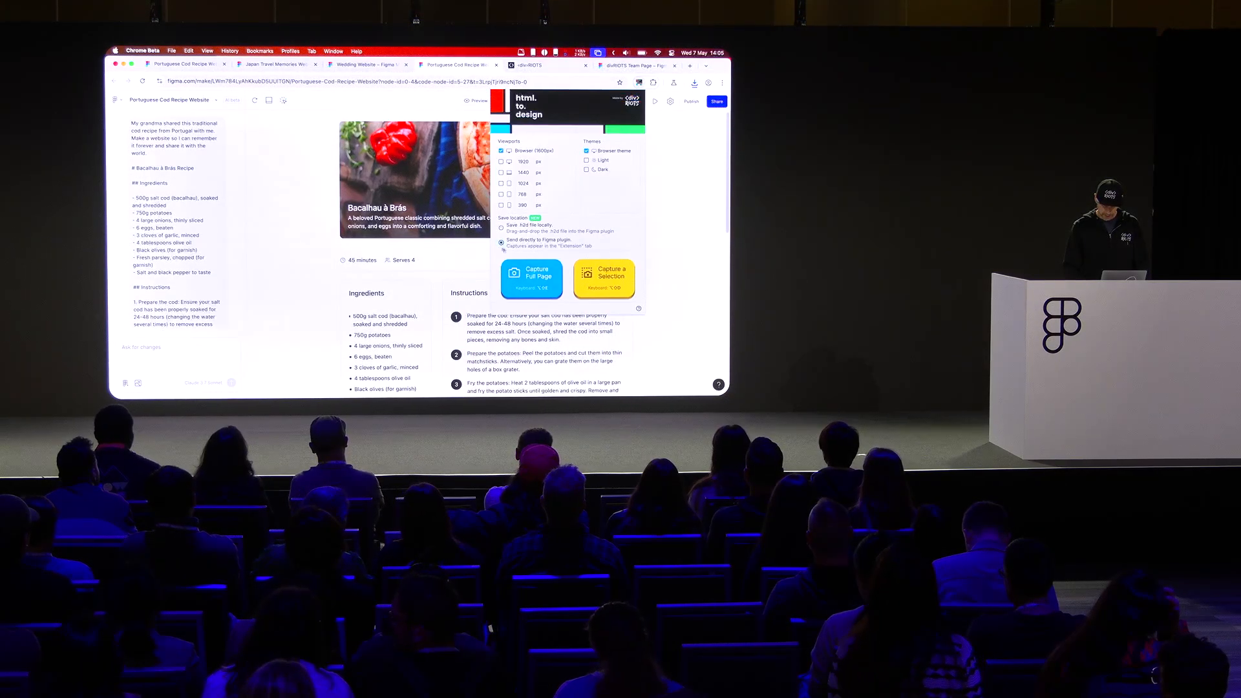
left_click(531, 278)
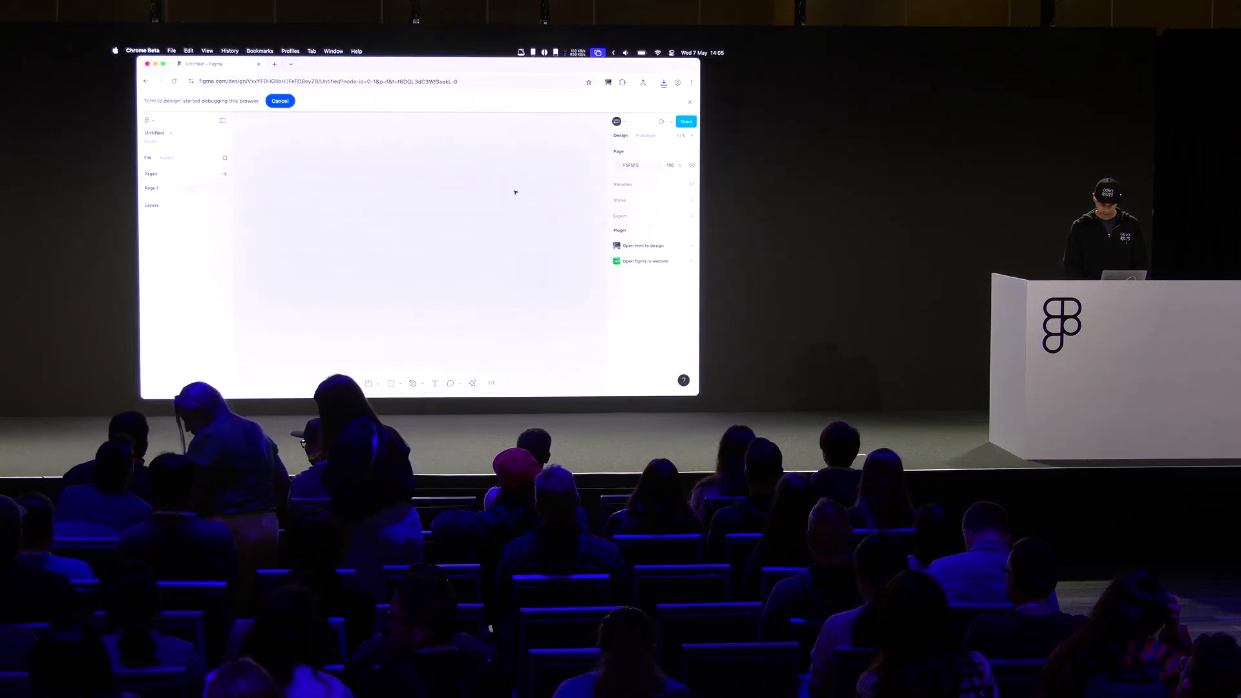
Run the html.to.design importer plugin in the new untitled Figma file.
left_click(491, 383)
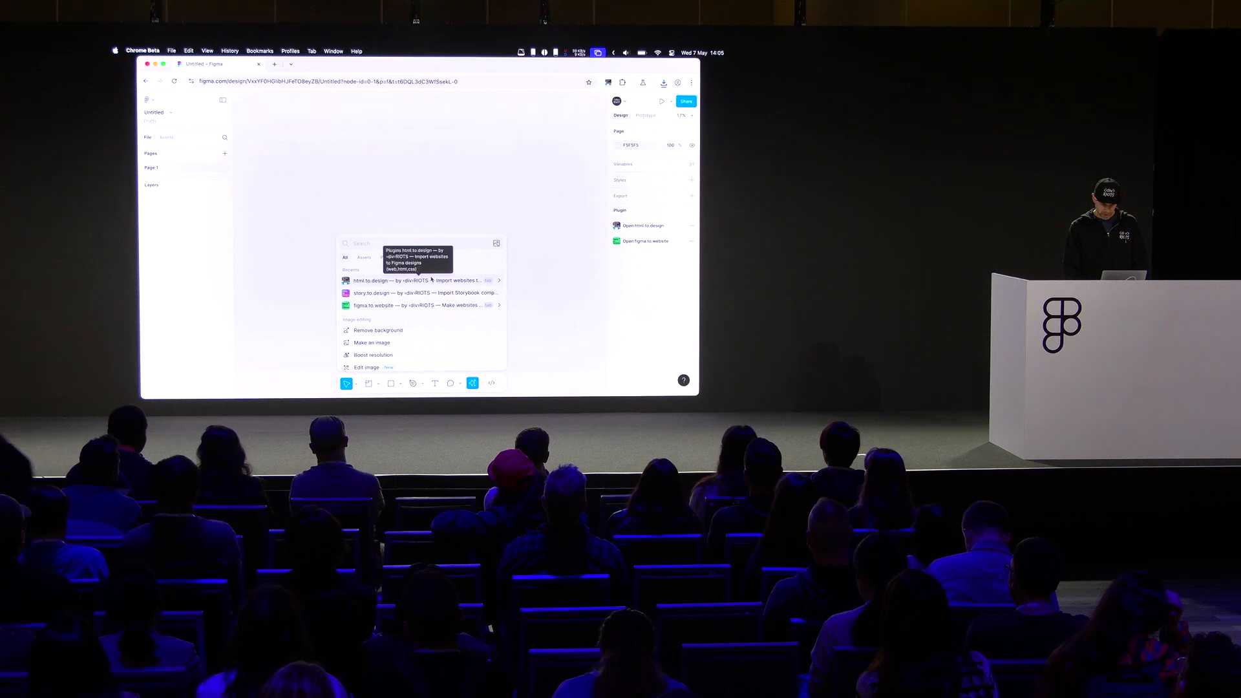
left_click(396, 281)
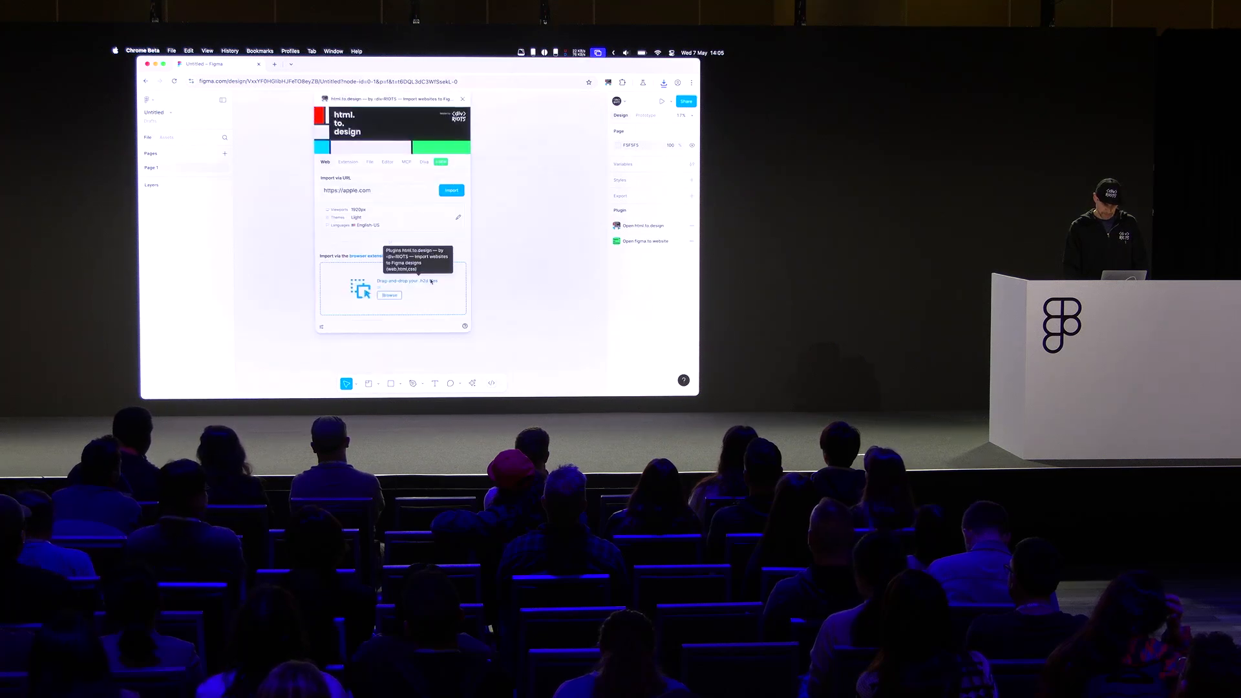
left_click(347, 163)
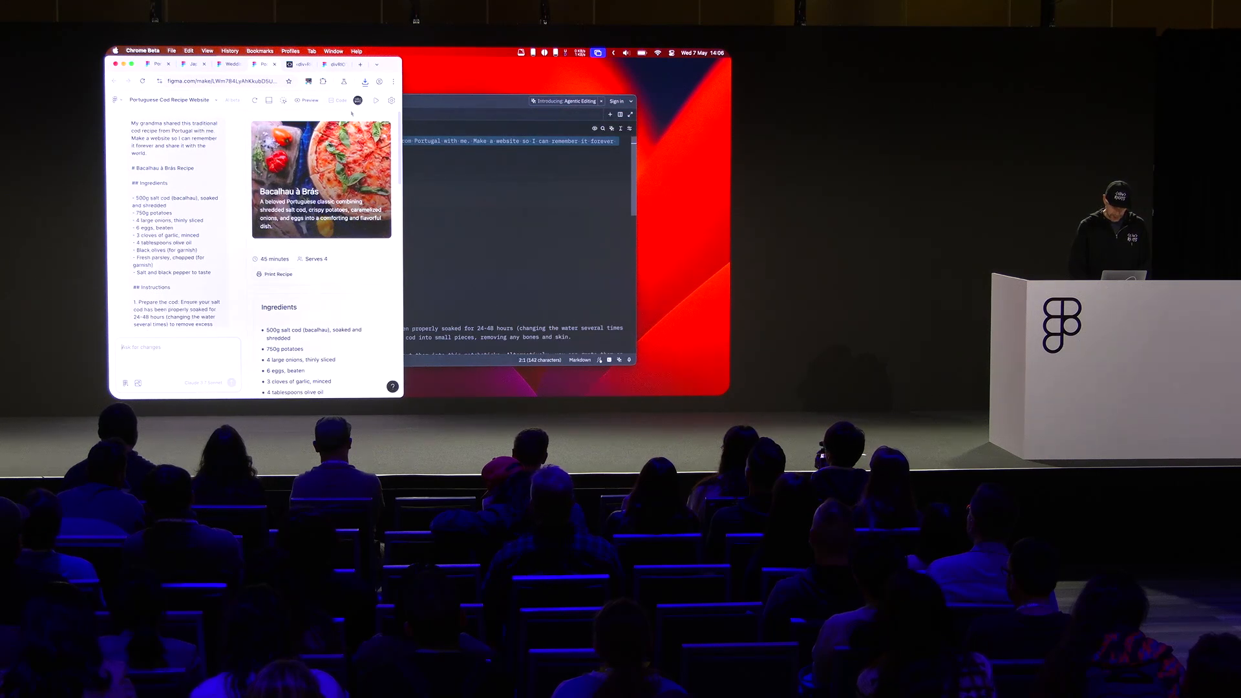
Capture the full Bacalhau à Brás page at mobile width with html.to.design.
left_click(308, 82)
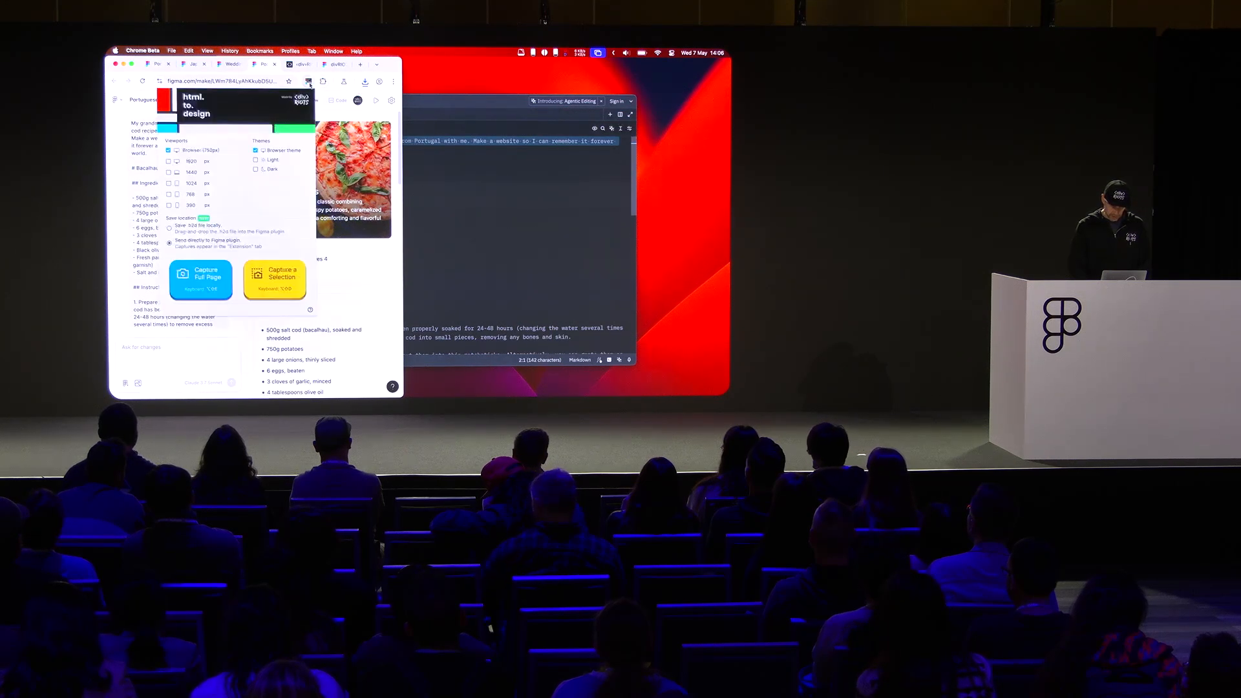
left_click(200, 278)
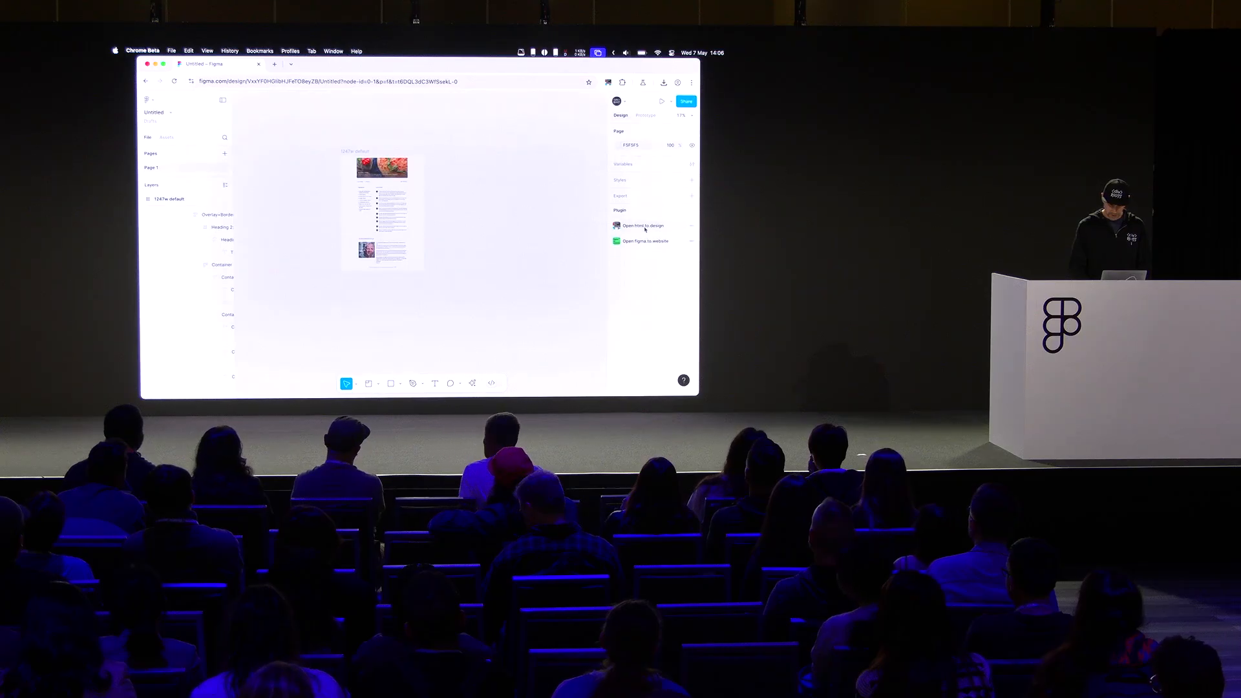
Import the wide and narrow recipe captures onto the canvas via the html.to.design importer.
left_click(642, 225)
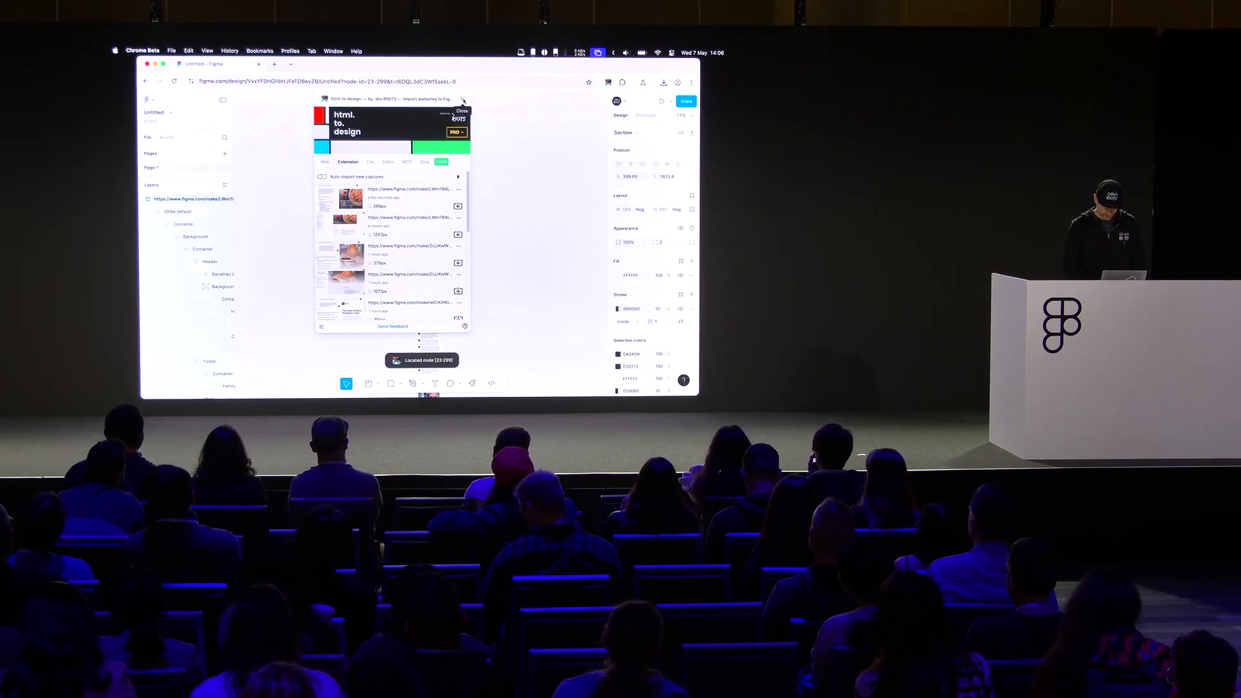
left_click(463, 112)
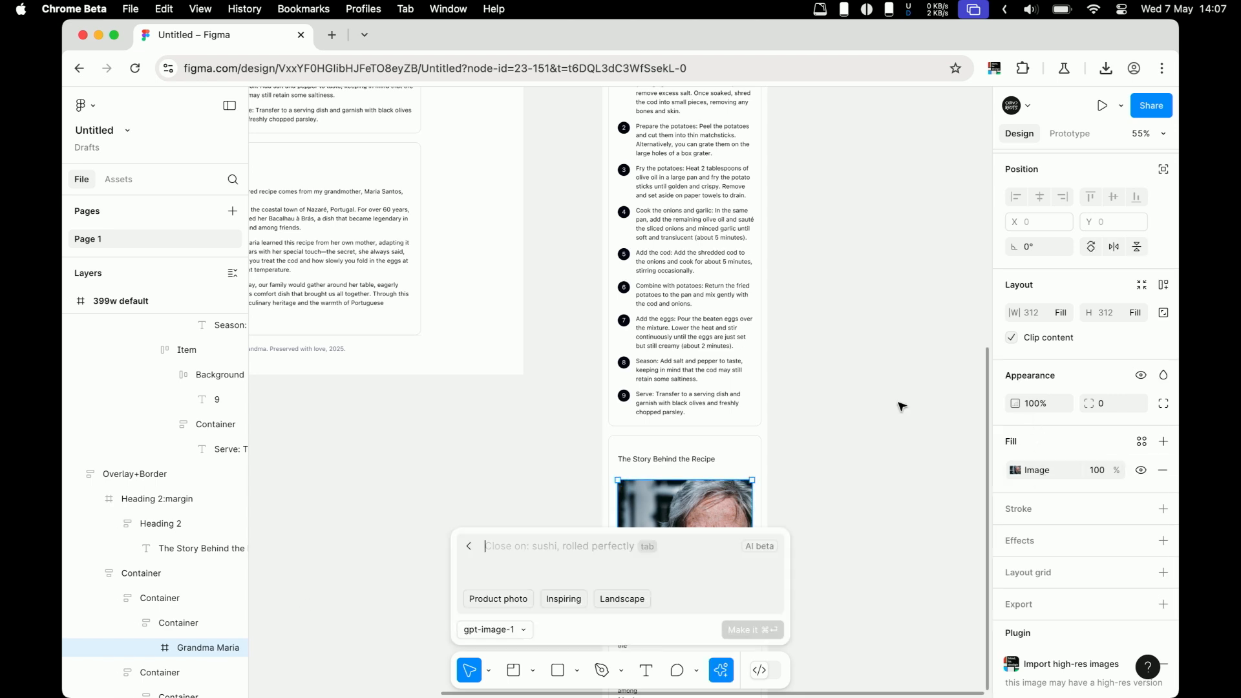
mouse_move(1049, 477)
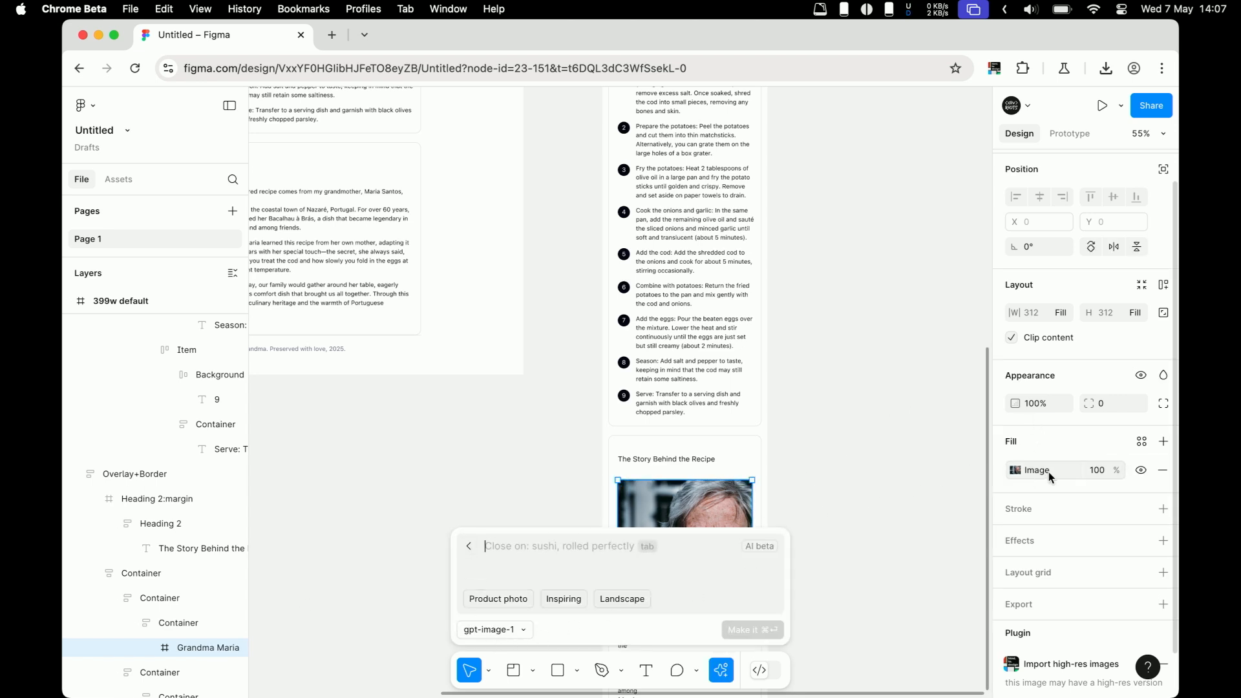
Make grandma's photo black and white through its image fill settings.
left_click(1016, 470)
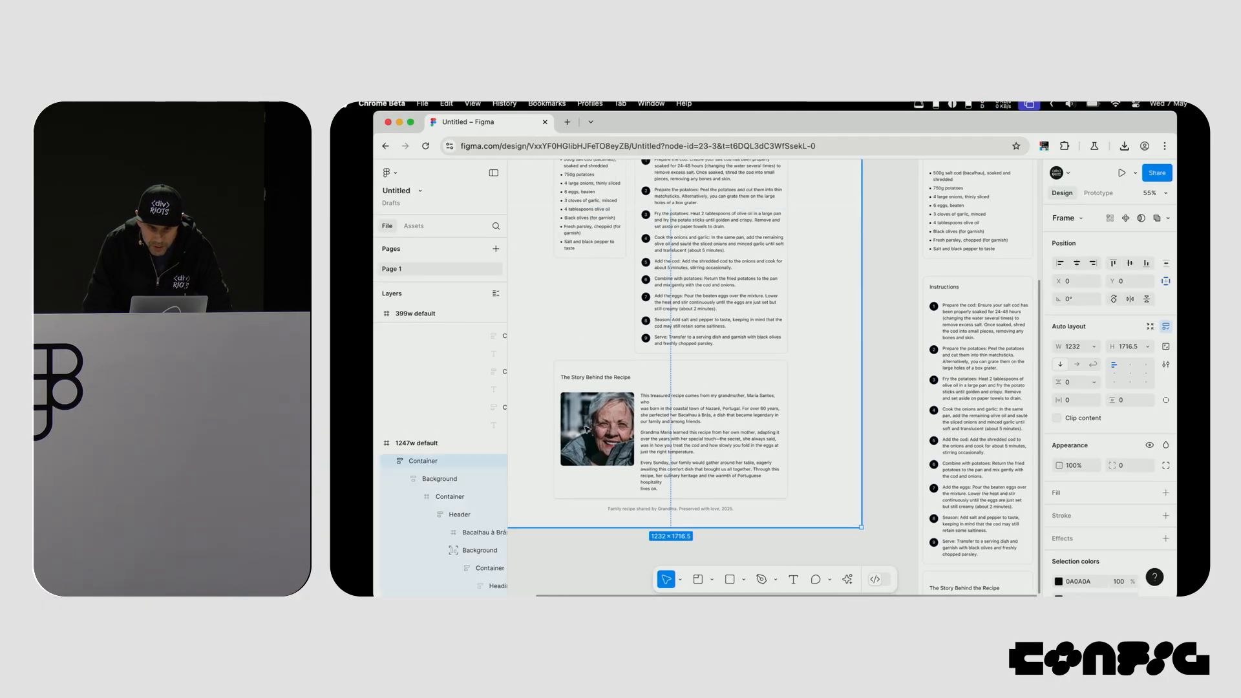
left_click(597, 428)
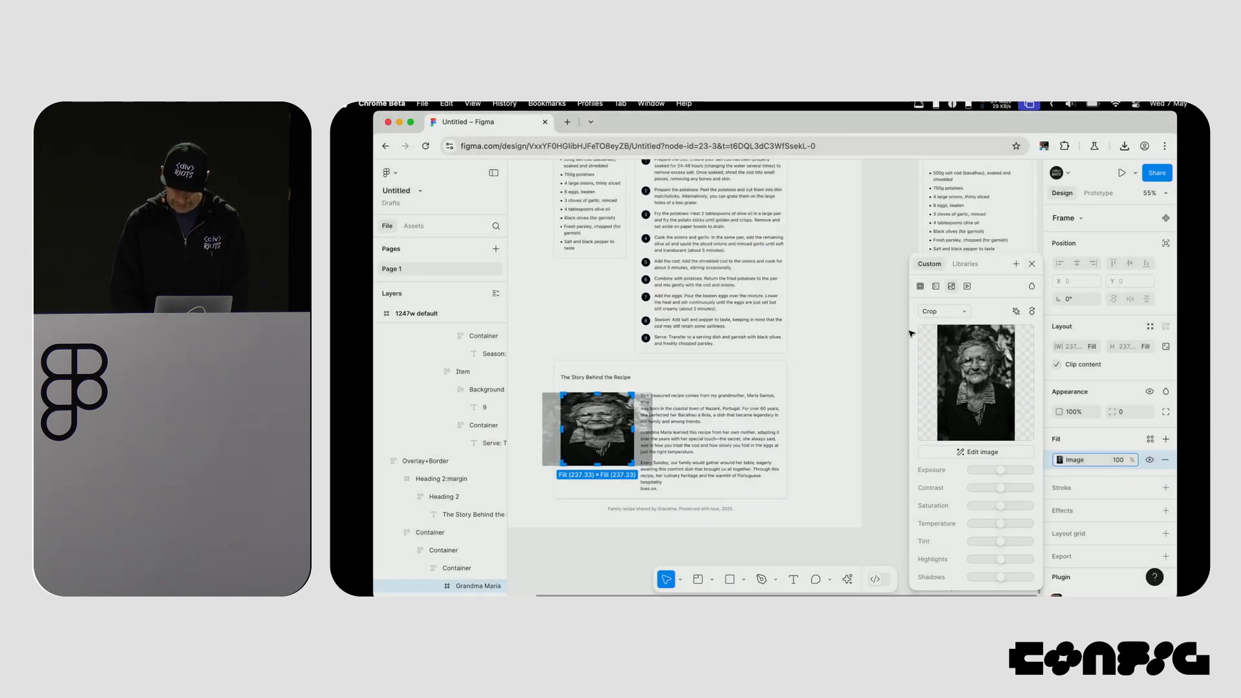
left_click(940, 310)
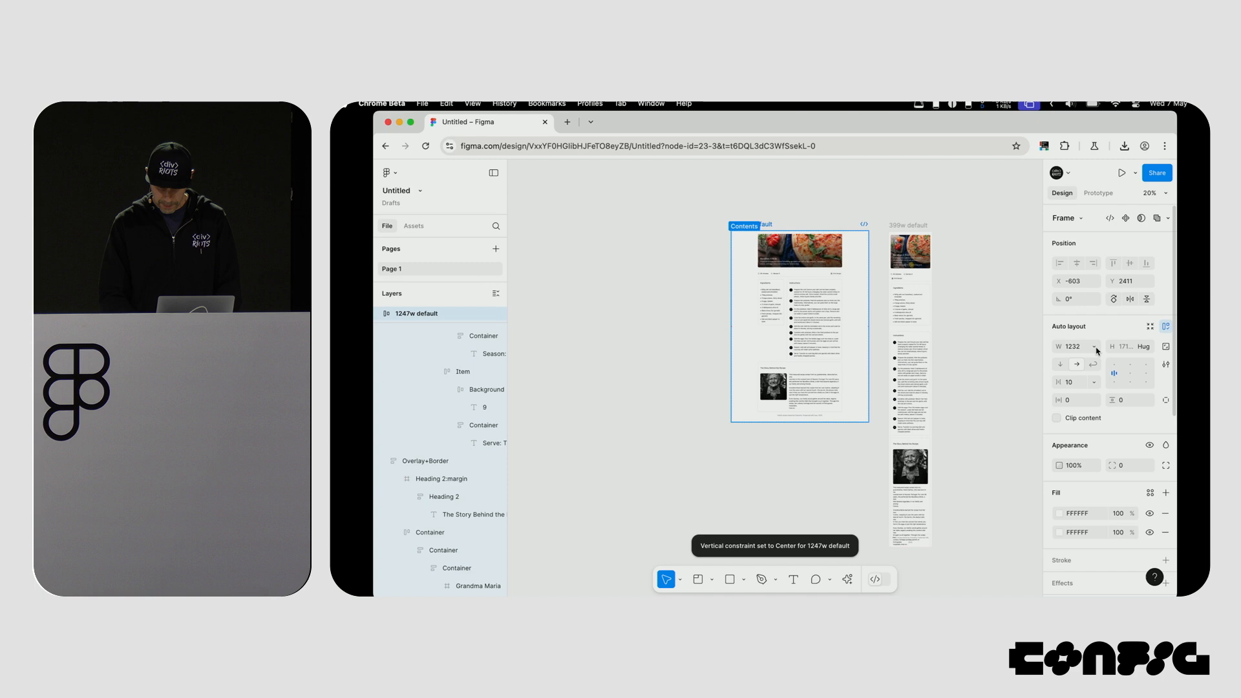
Centre the 399w default frame vertically and wrap both frames in a section named /.
left_click(1092, 346)
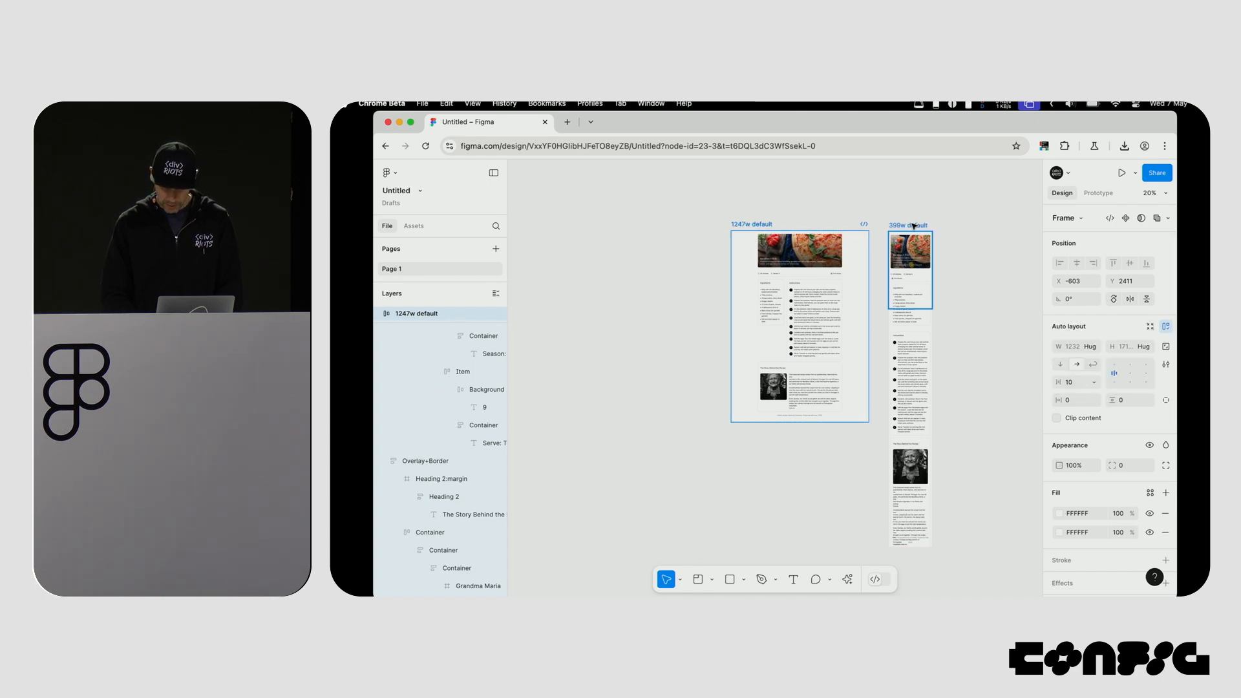
left_click(908, 268)
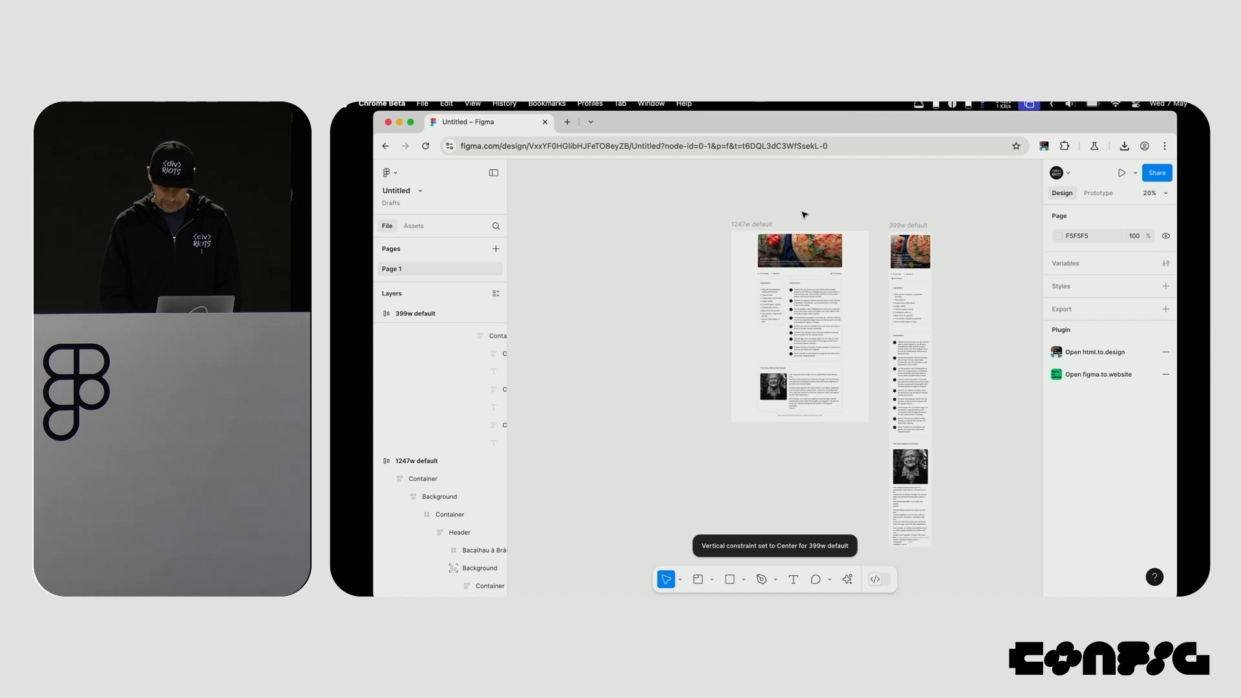
left_click(696, 579)
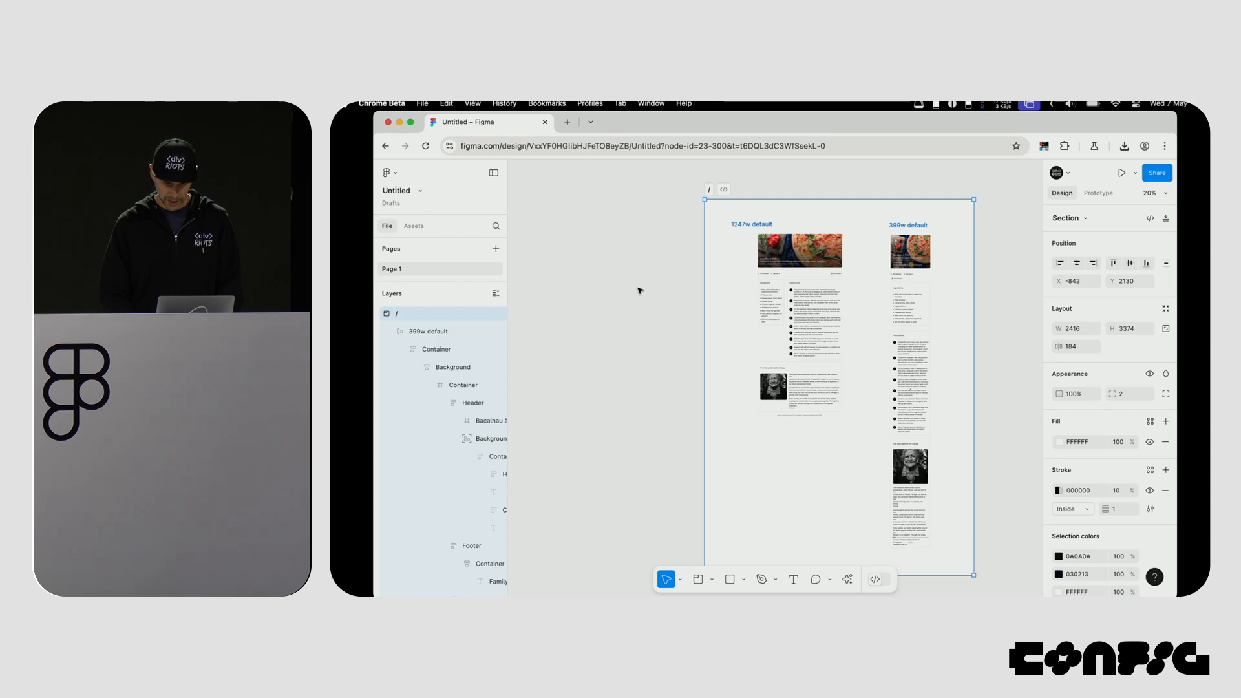
left_click(846, 579)
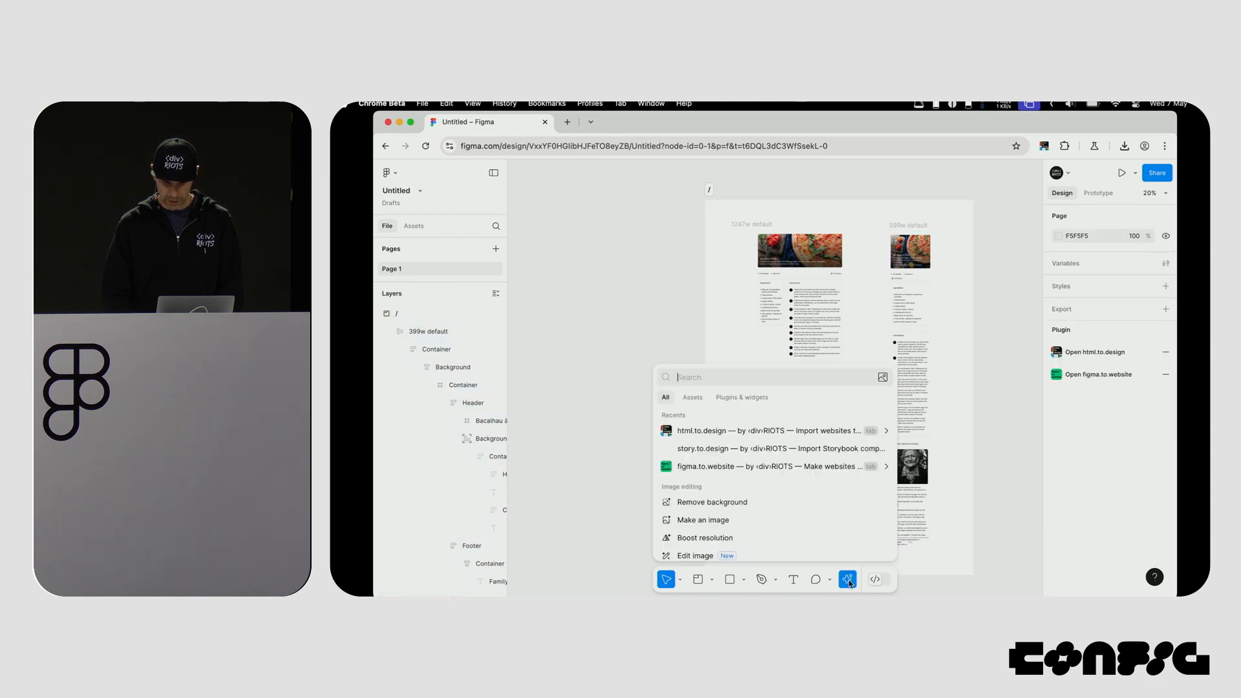
Publish the recipe section with figma.to.website and copy the testvovo.figweb.site link.
left_click(735, 466)
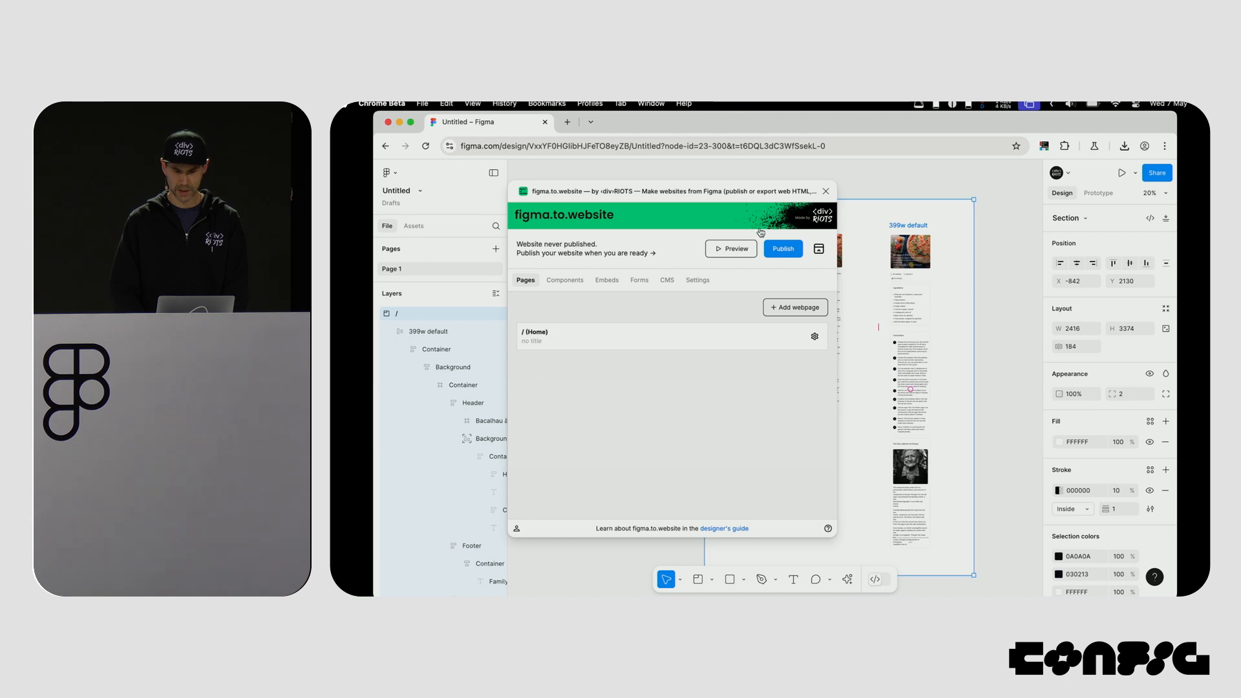
left_click(783, 248)
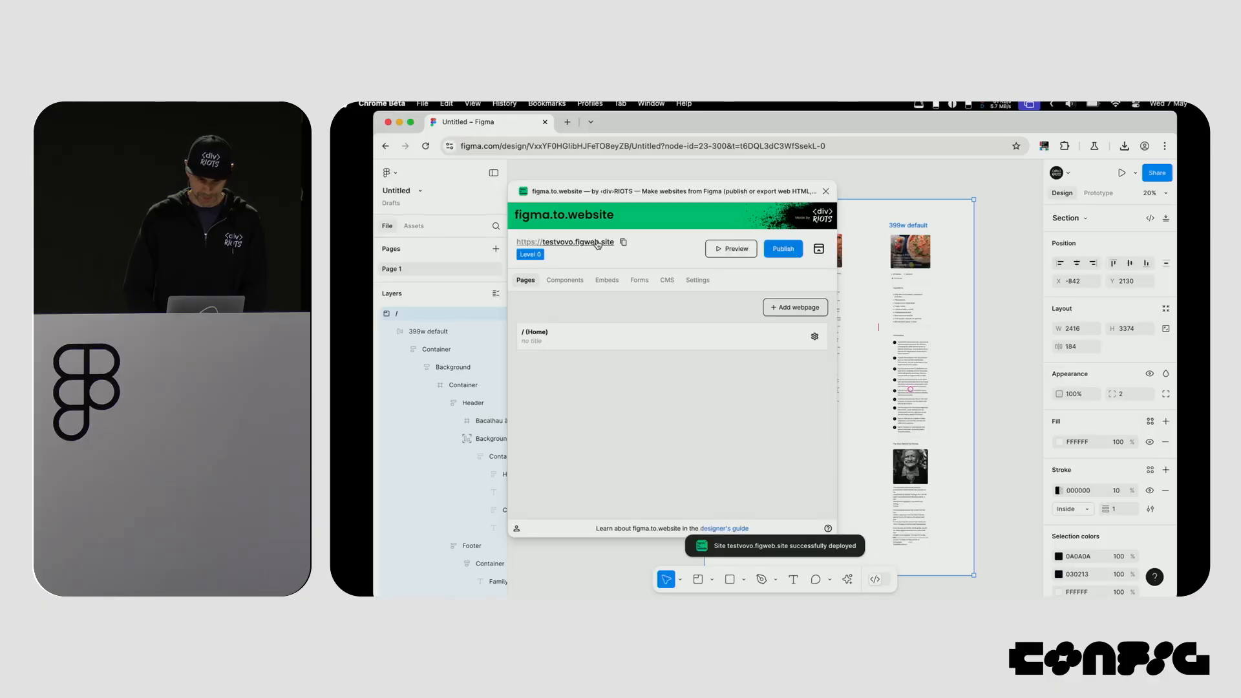
left_click(623, 242)
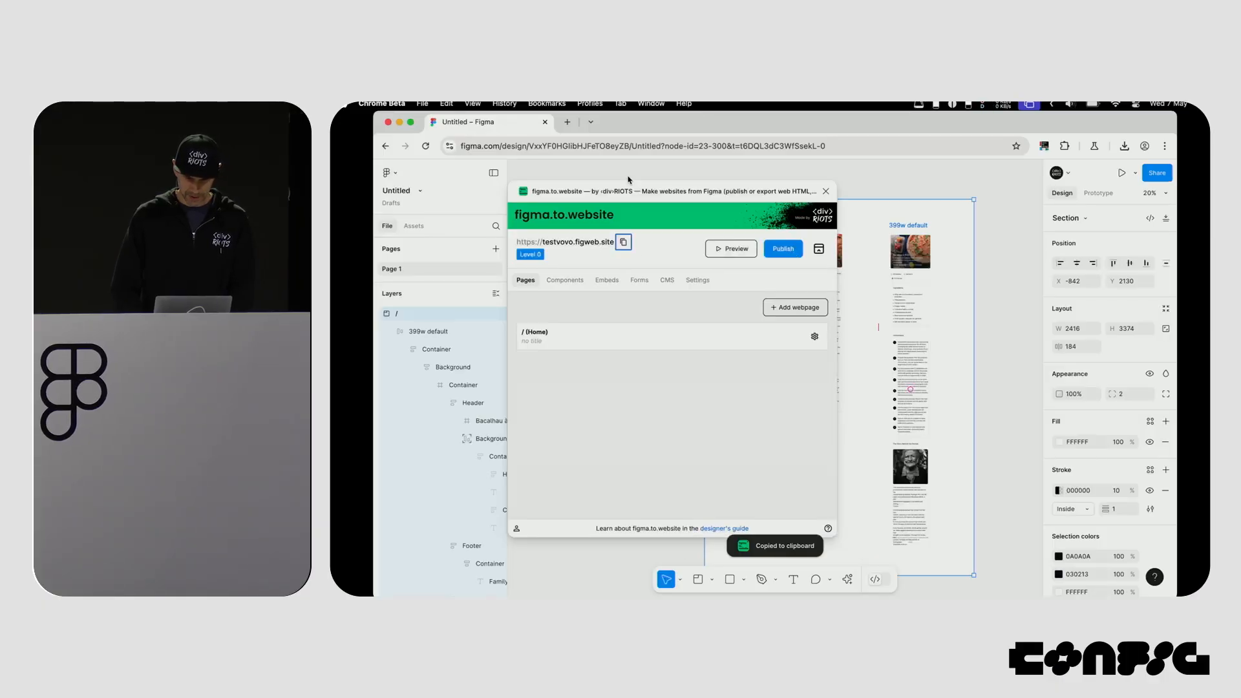
Republish the site and dismiss the publish success message.
left_click(699, 121)
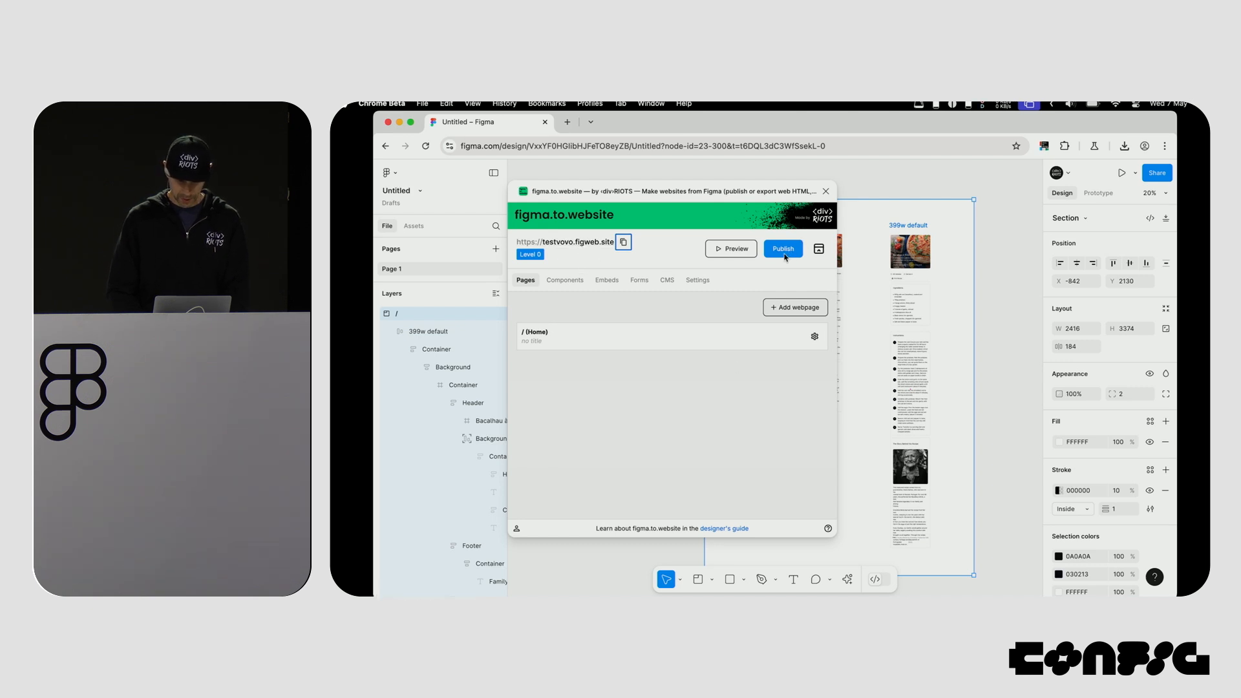
left_click(783, 248)
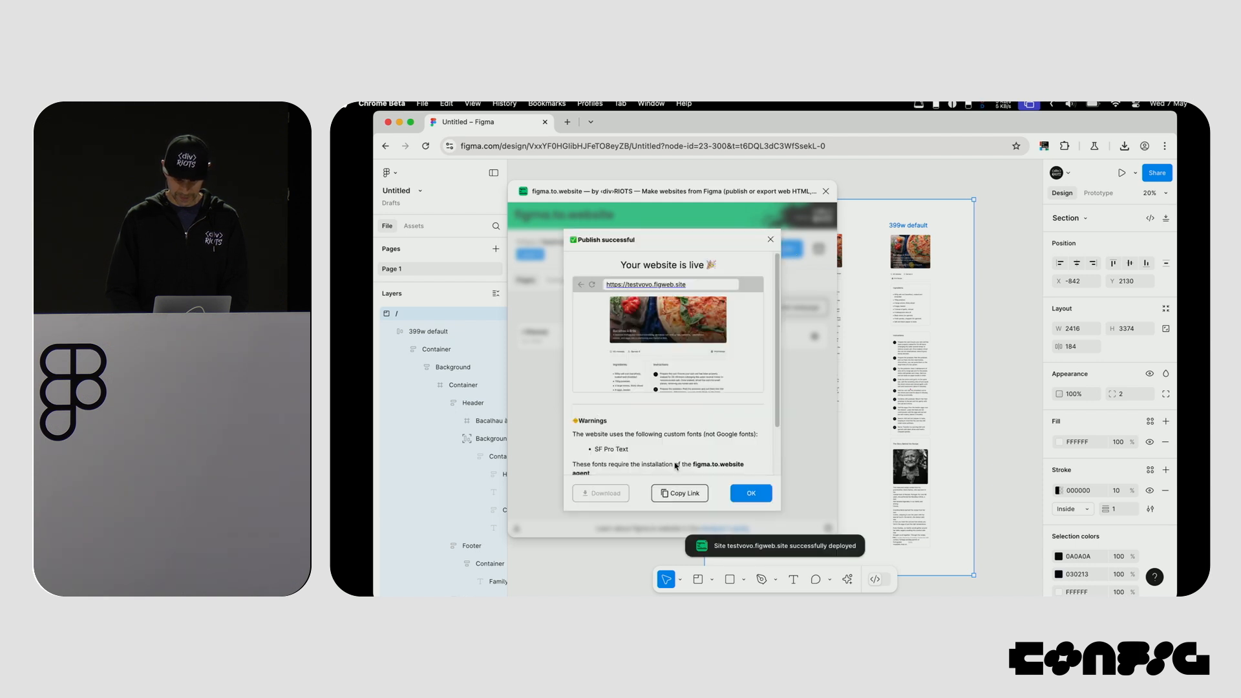
left_click(679, 492)
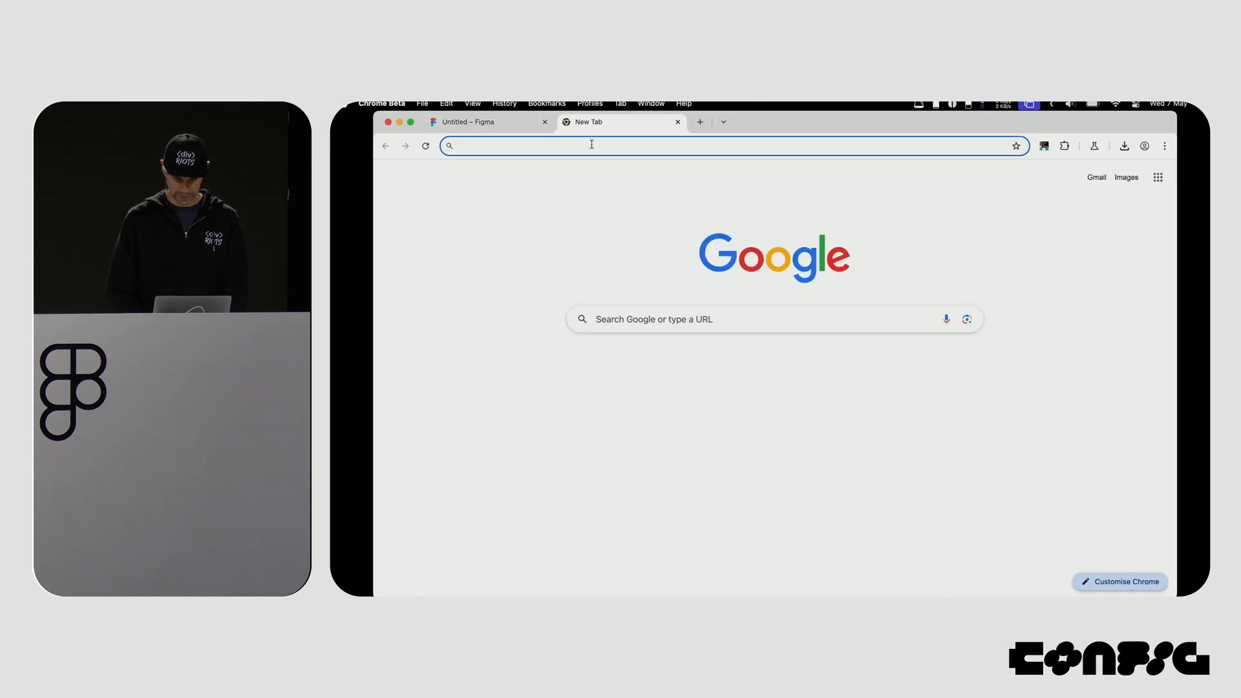
Load testvovo.figweb.site in a new tab, scroll through the live recipe, then return to Figma.
type("testvovo.figweb.site")
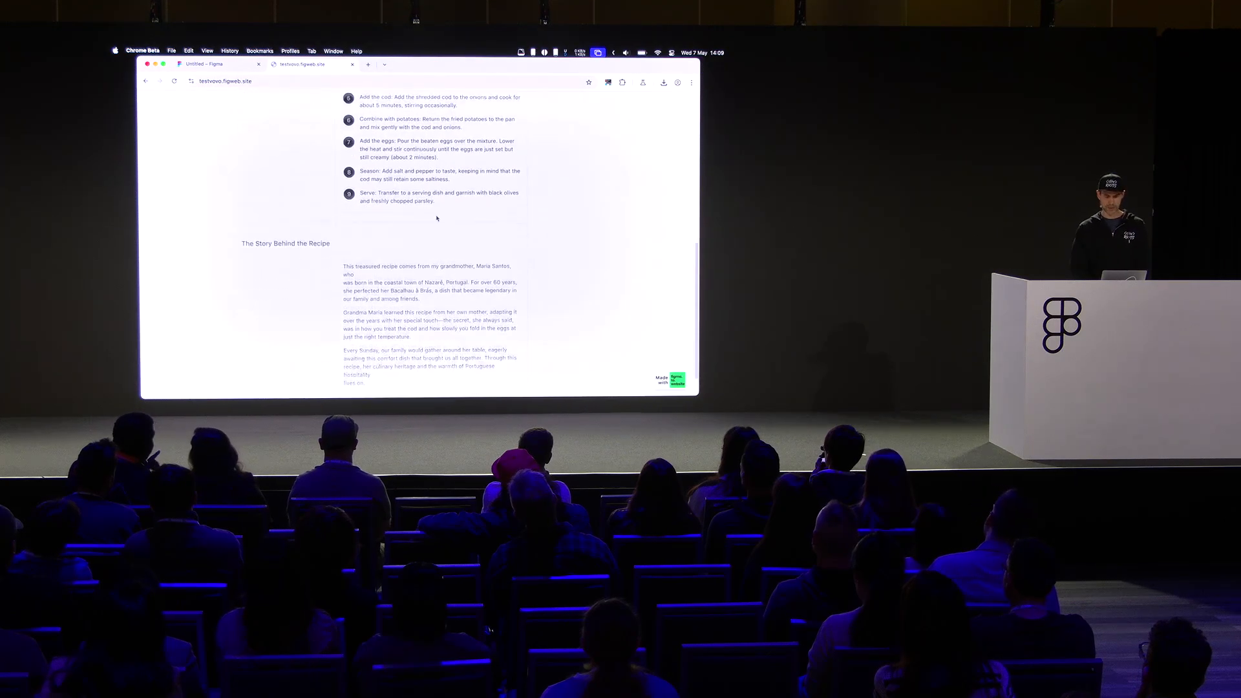
scroll("down", 3)
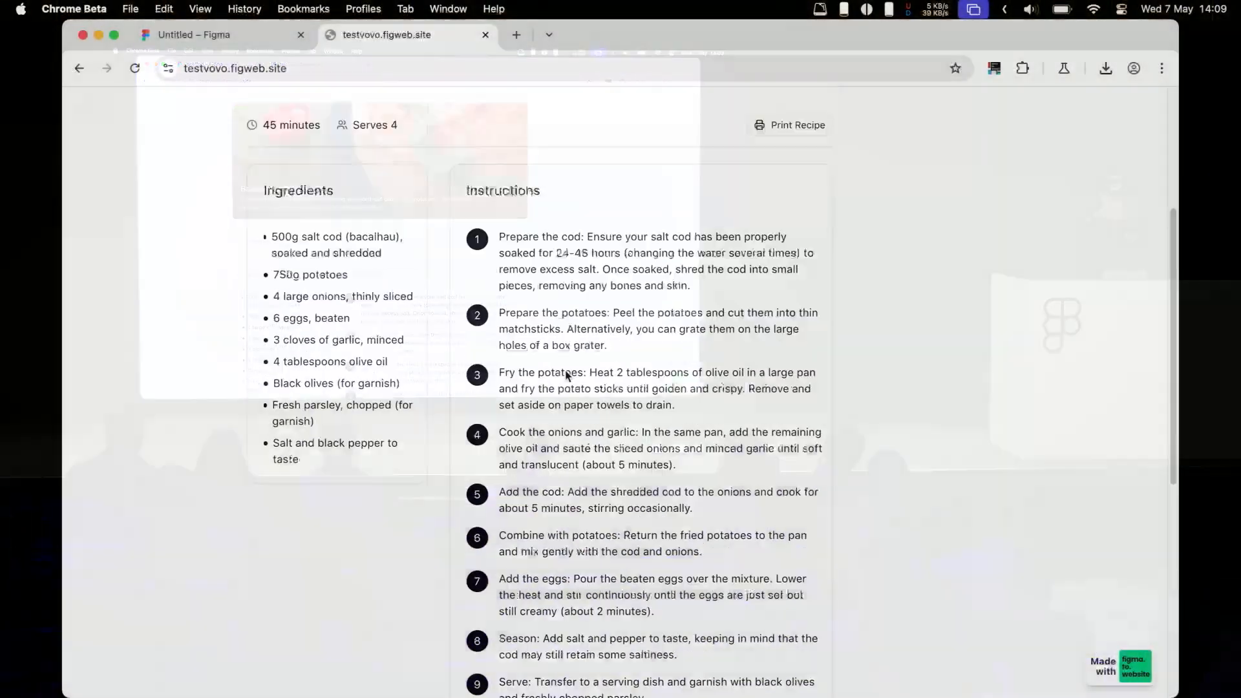
left_click(194, 35)
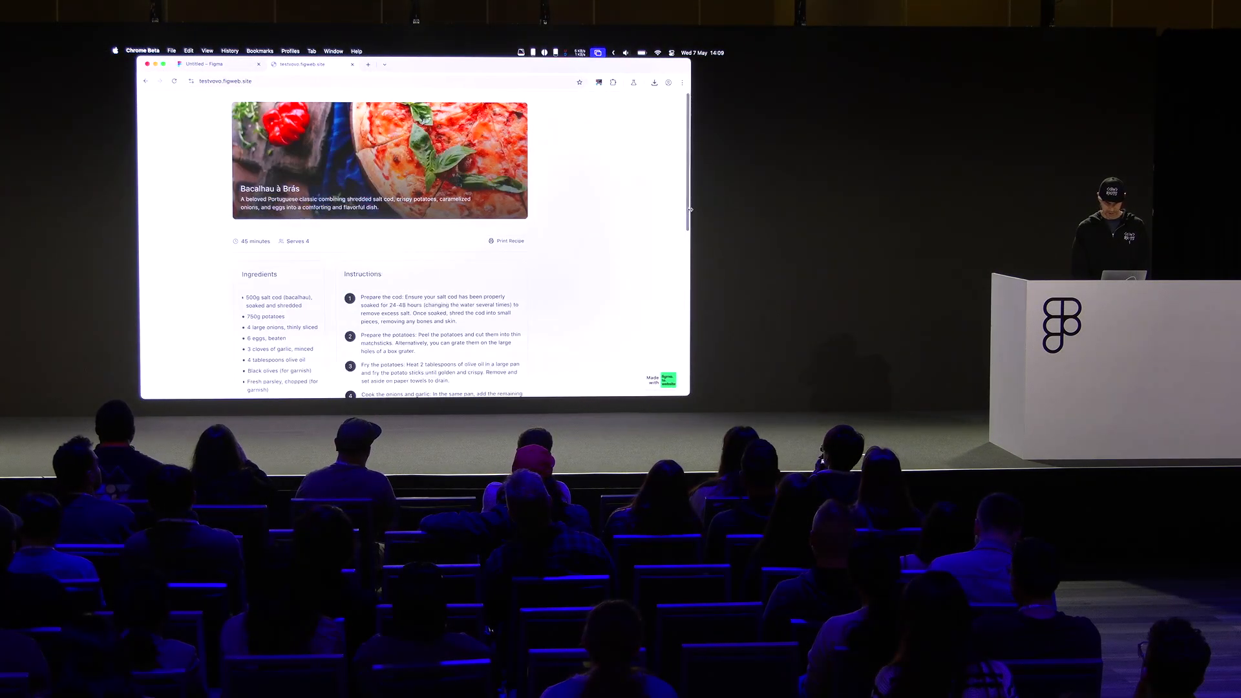
left_click(206, 65)
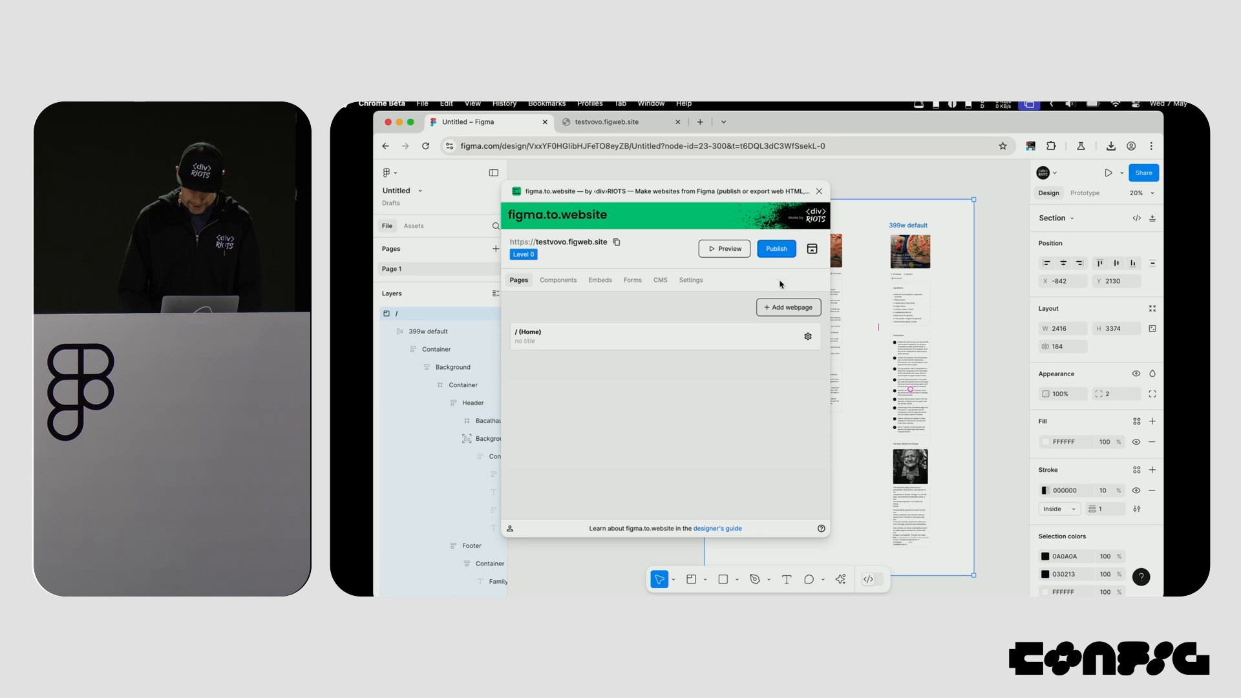
Review the site's favicon and domain settings, then close the figma.to.website plugin.
left_click(689, 279)
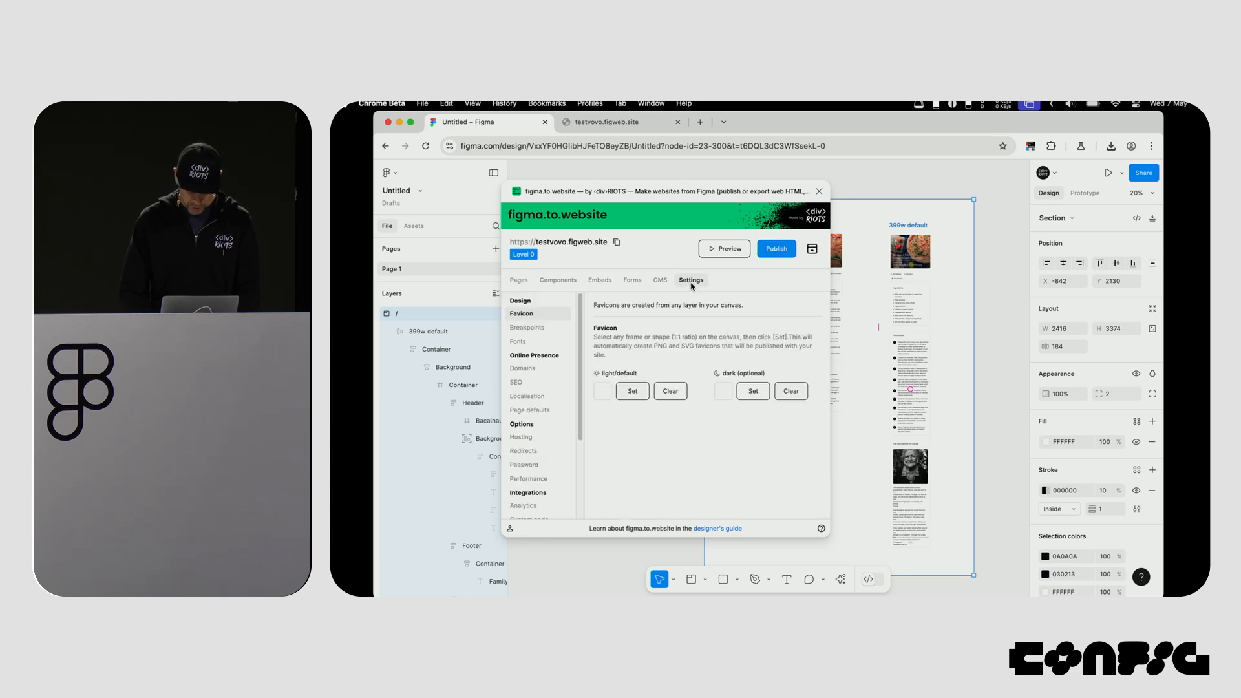
left_click(522, 368)
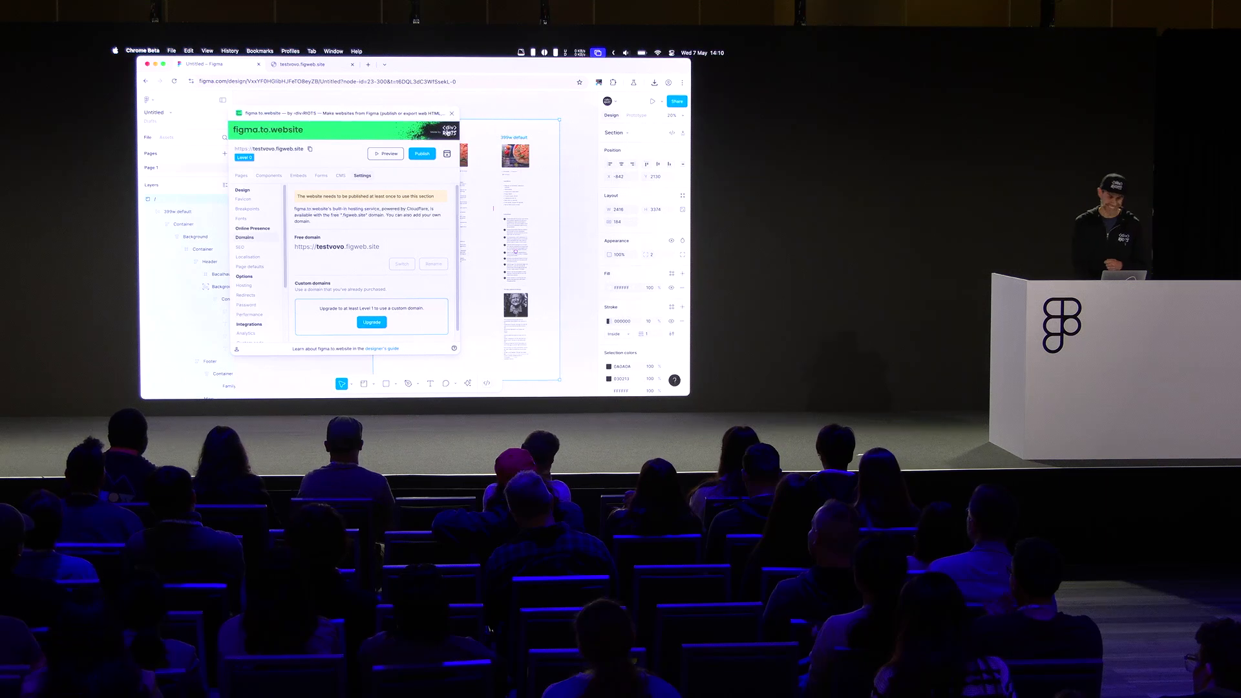
left_click(241, 174)
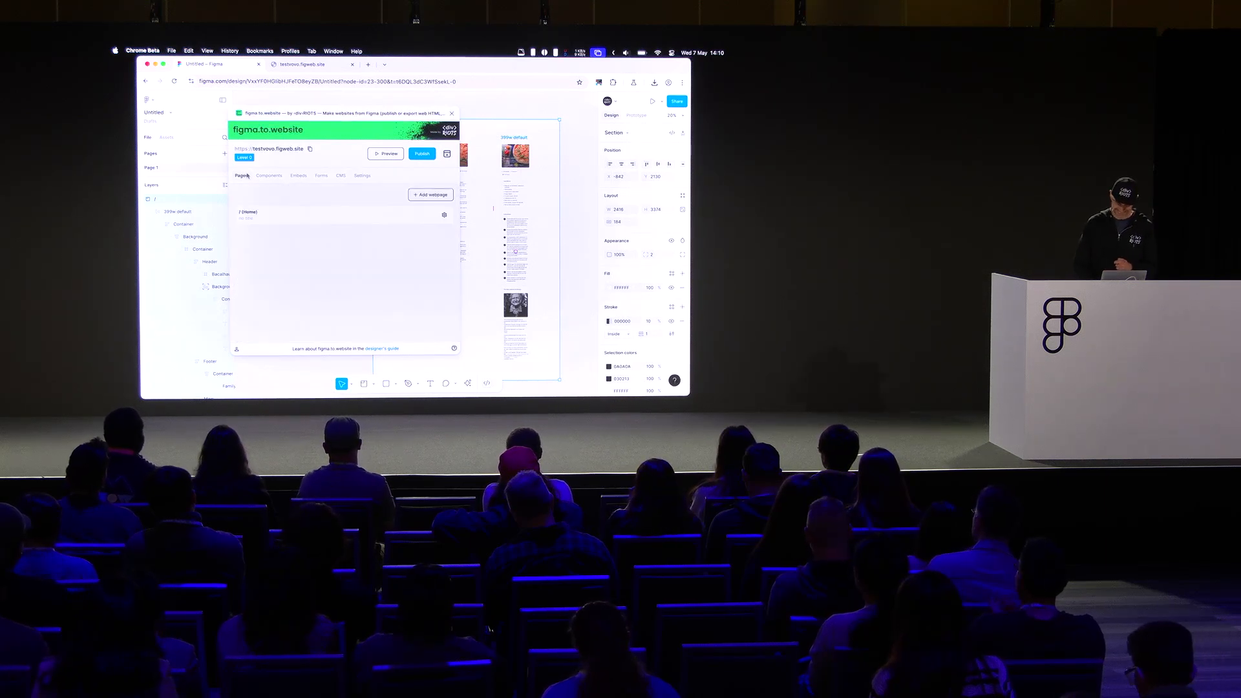
left_click(450, 113)
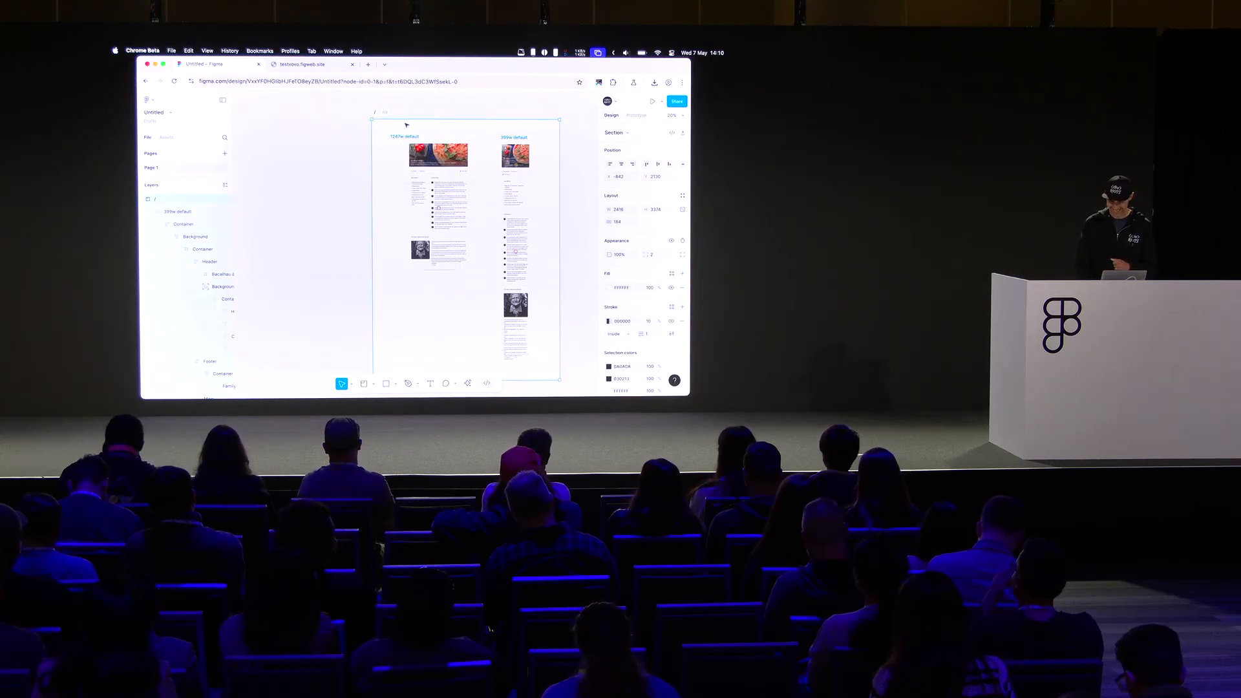